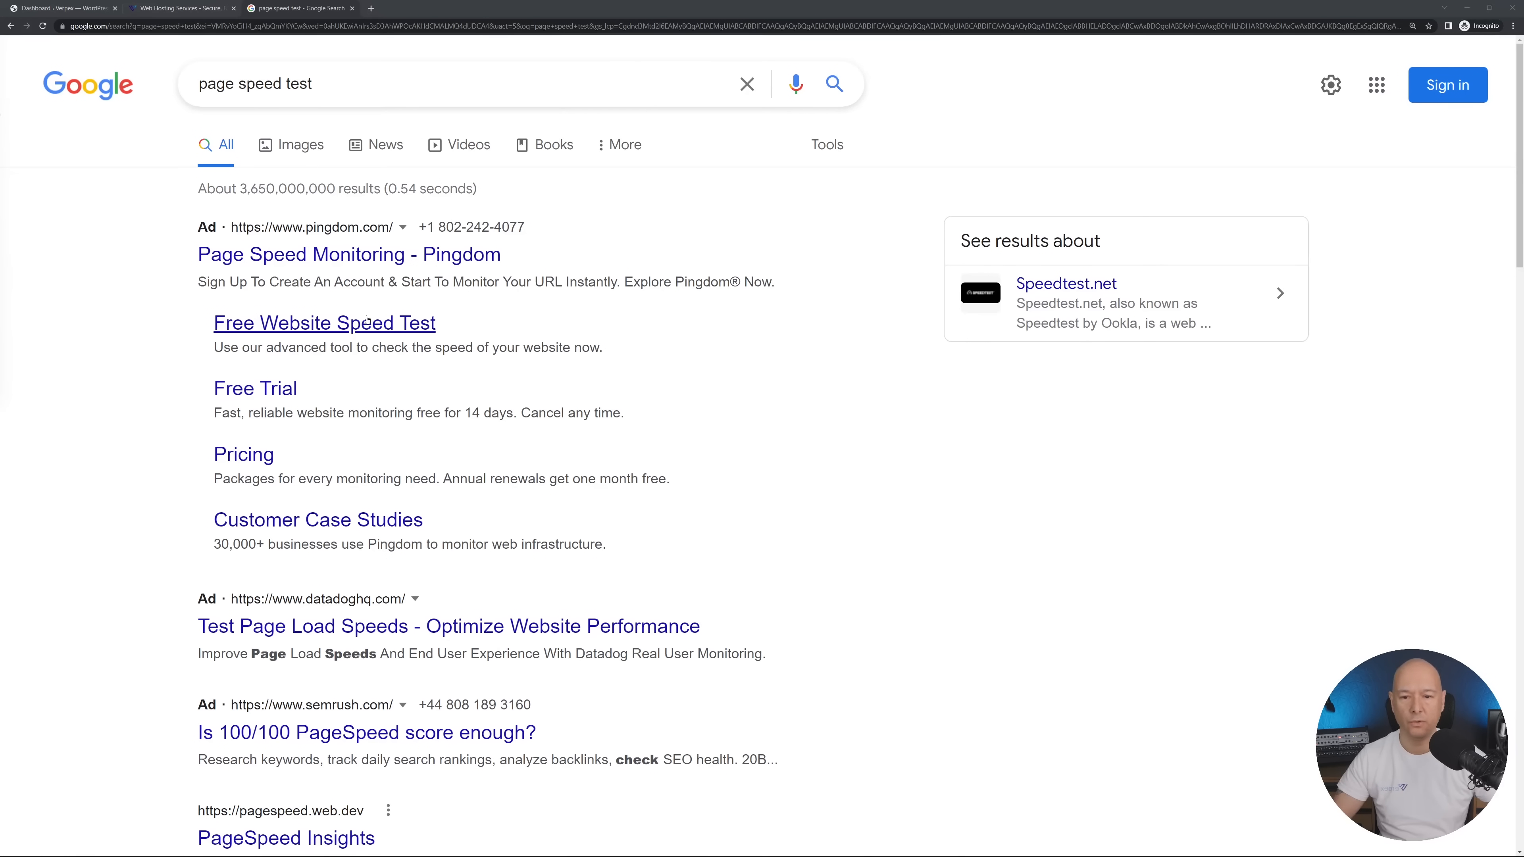
Open the PageSpeed Insights result from the 'page speed test' Google search
scroll(down, 3)
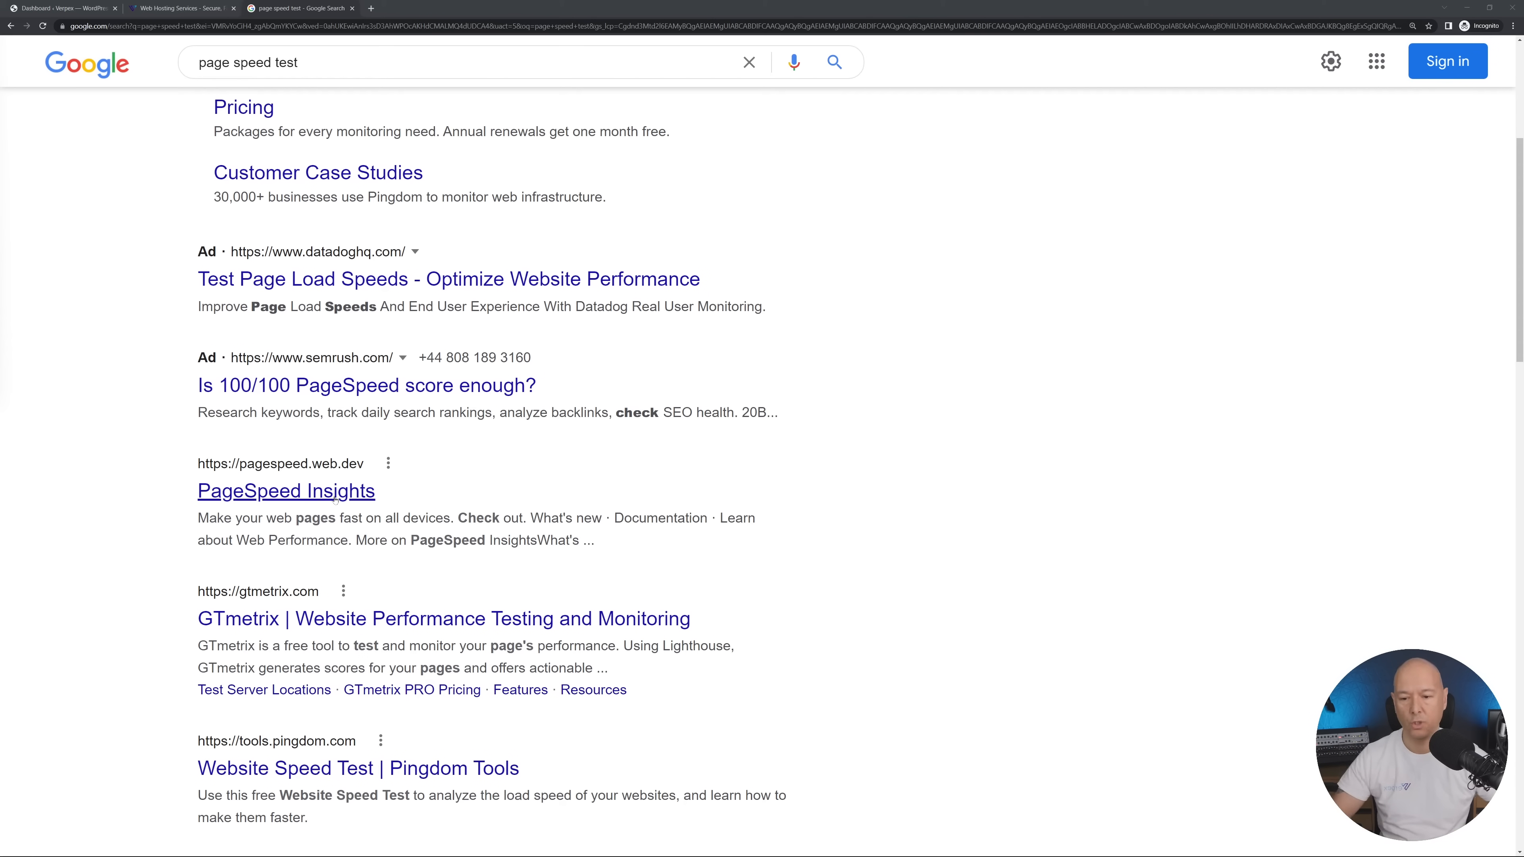
click(285, 490)
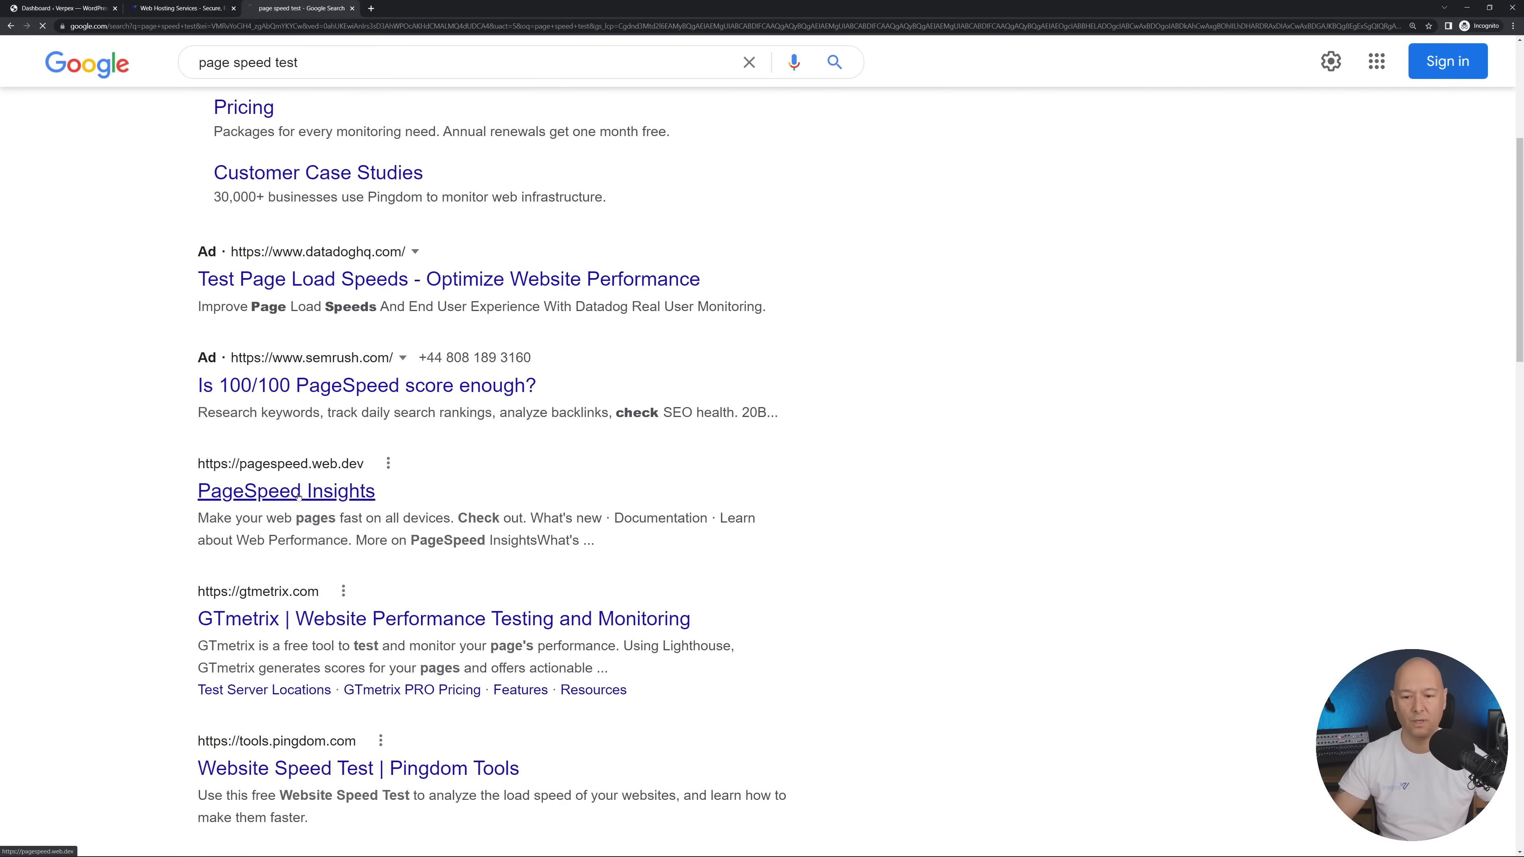
Analyze verpex.com in PageSpeed Insights and review its desktop score of 98 and green metrics
click(286, 491)
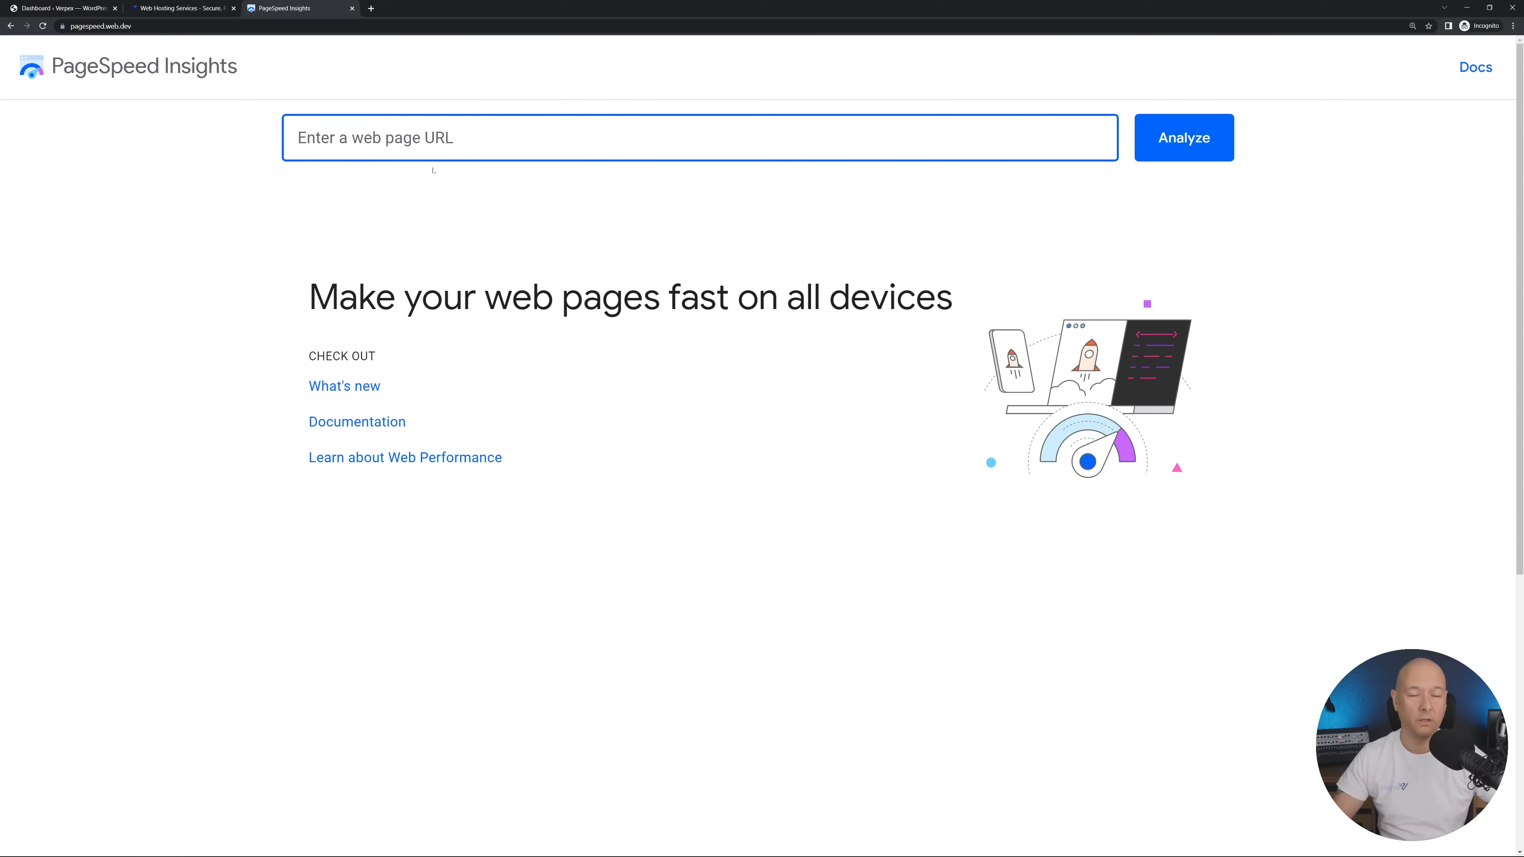
text(verpex.com)
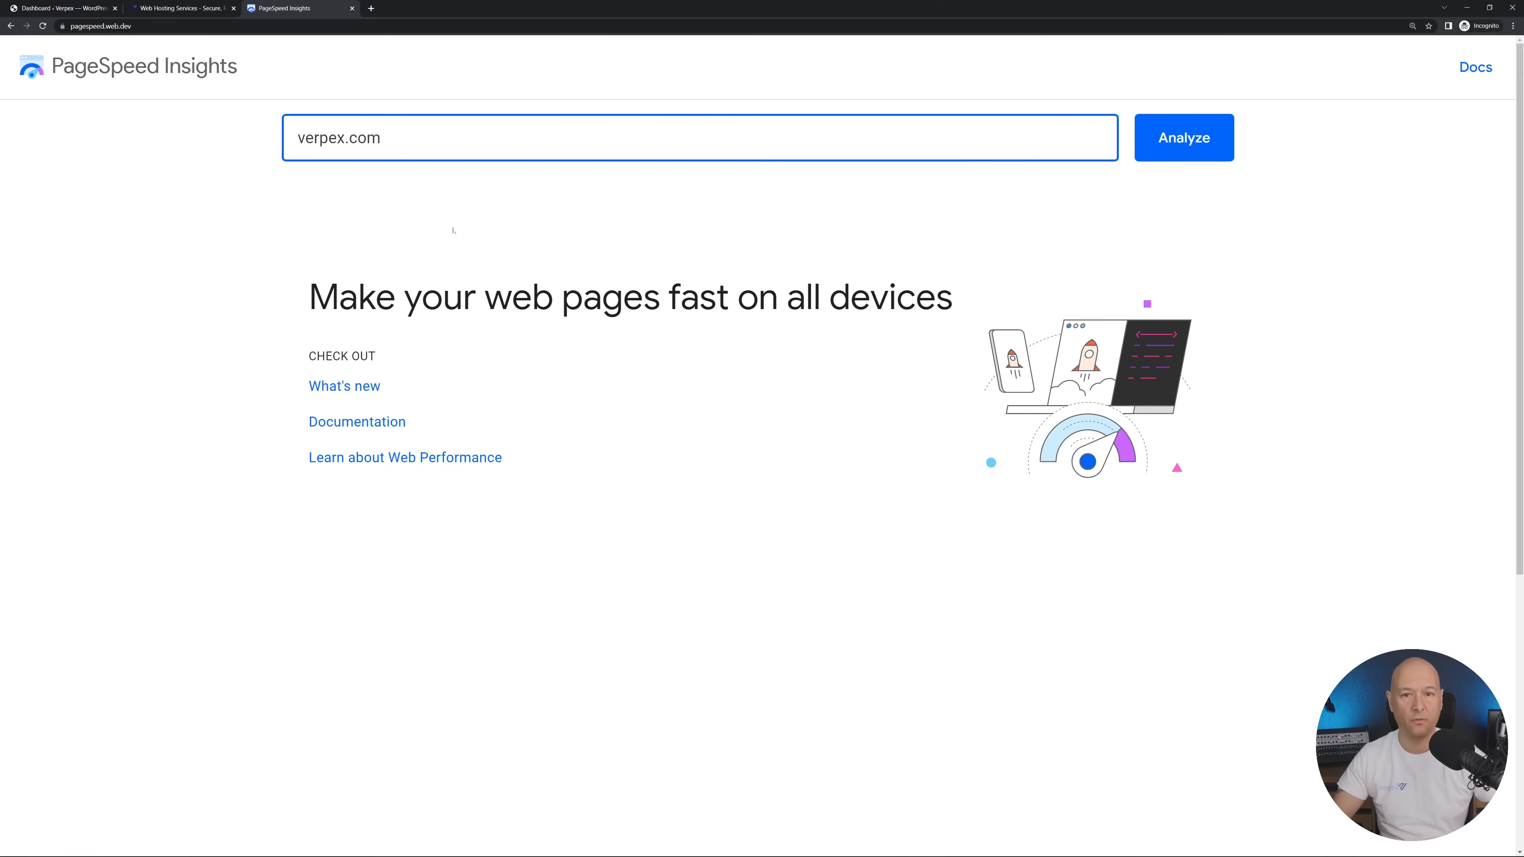
click(1182, 137)
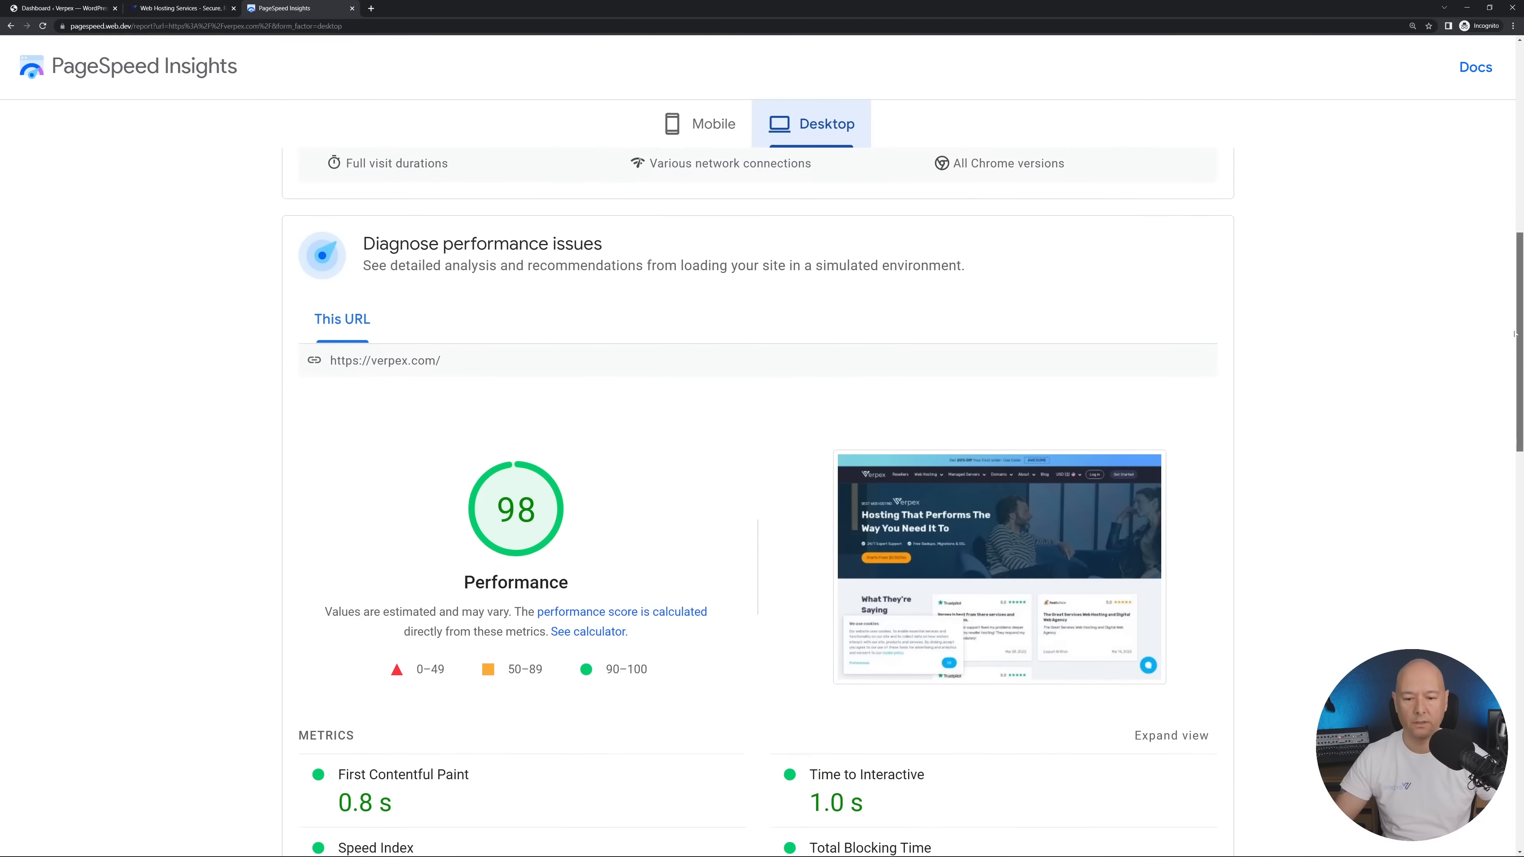
scroll(down, 3)
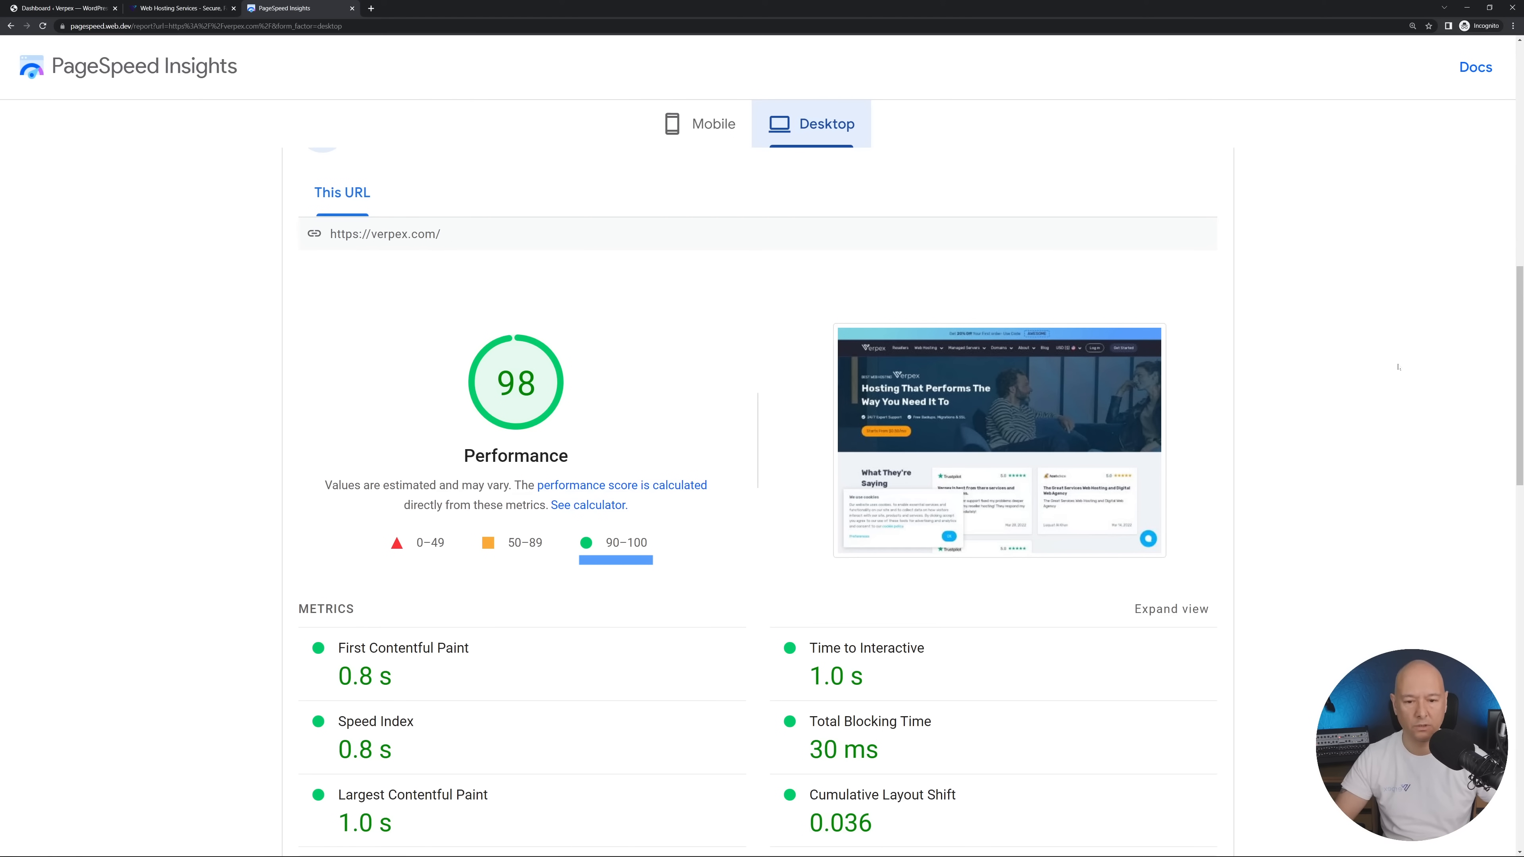
scroll(down, 3)
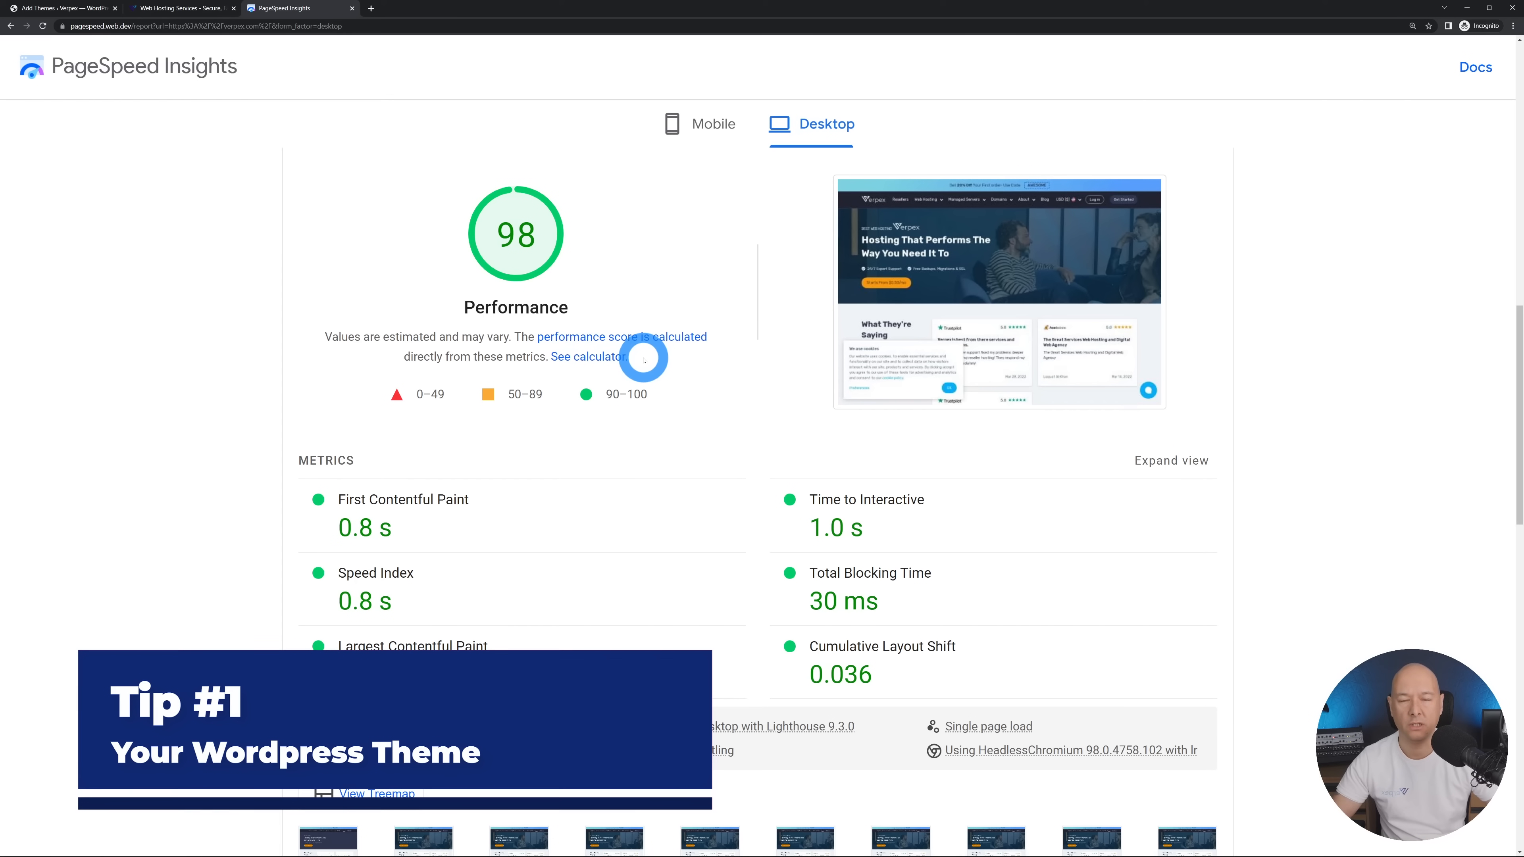
Browse the Popular themes on Add Themes, including Astra, OceanWP, Neve and GeneratePress
click(63, 8)
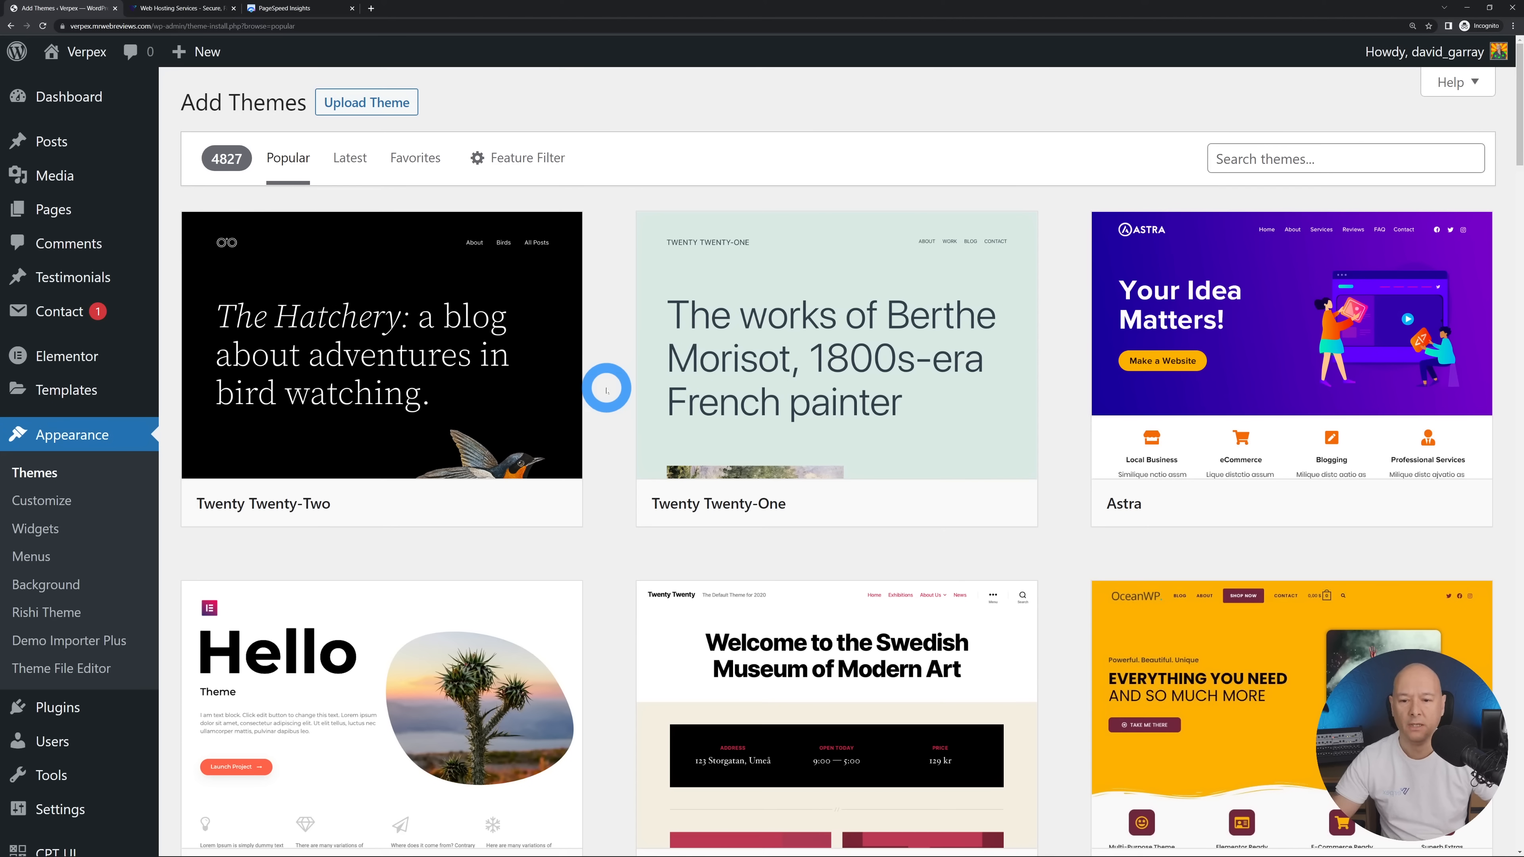
scroll(down, 3)
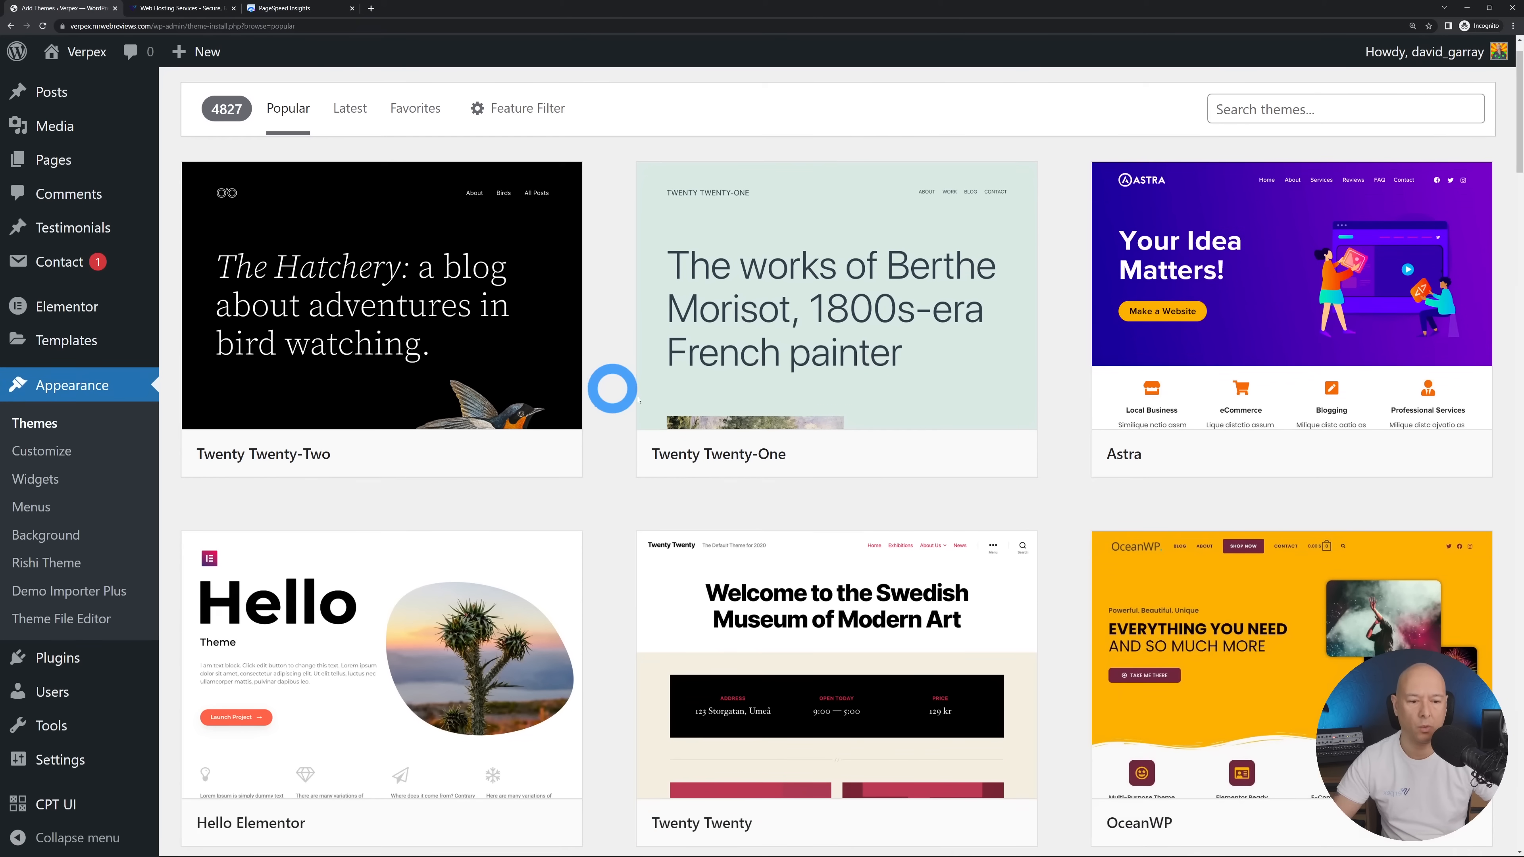
scroll(down, 3)
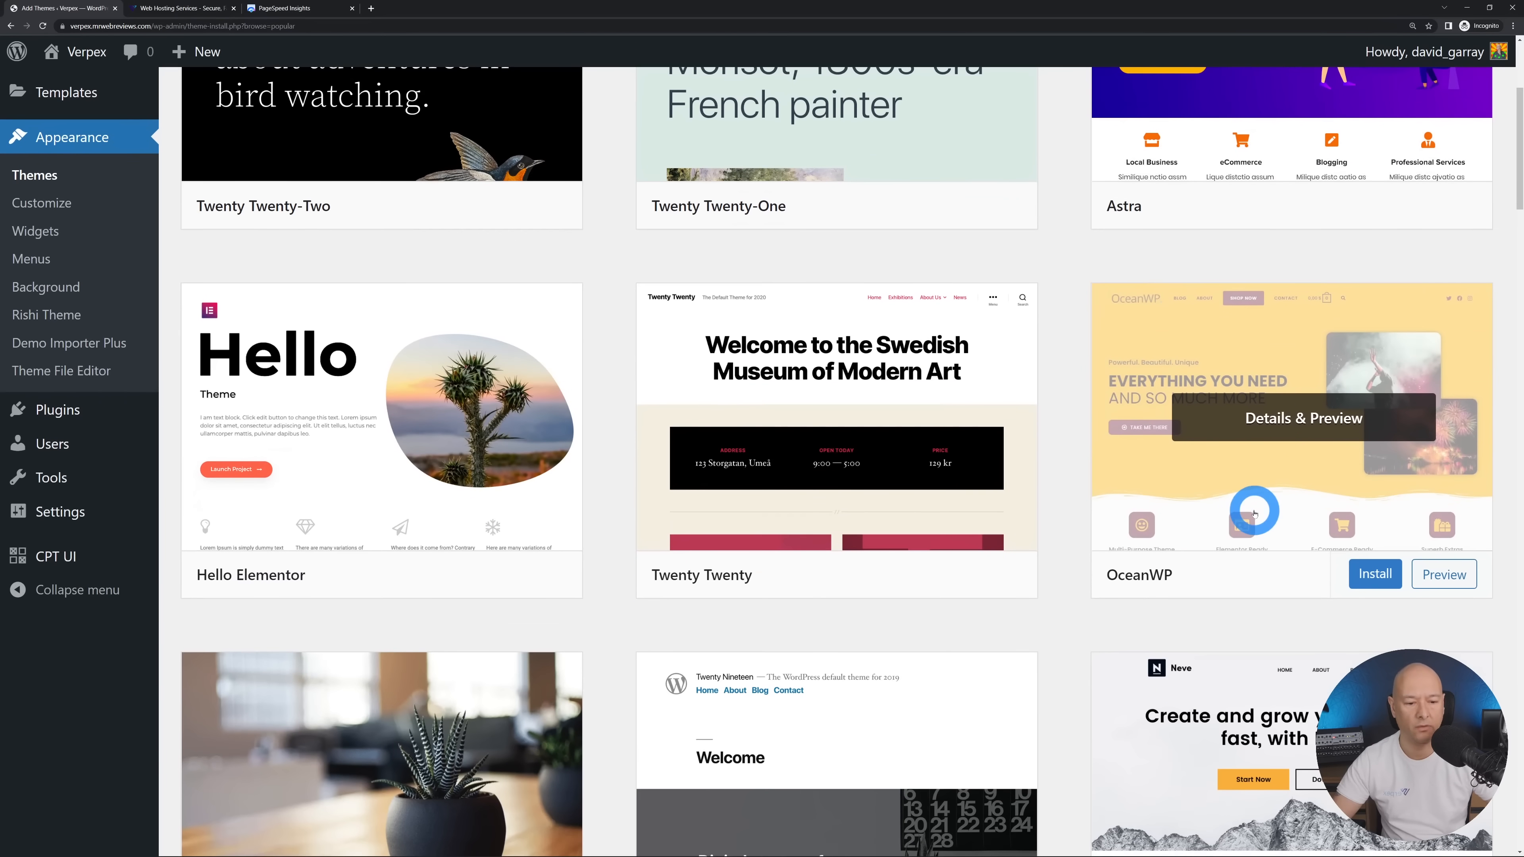
scroll(down, 3)
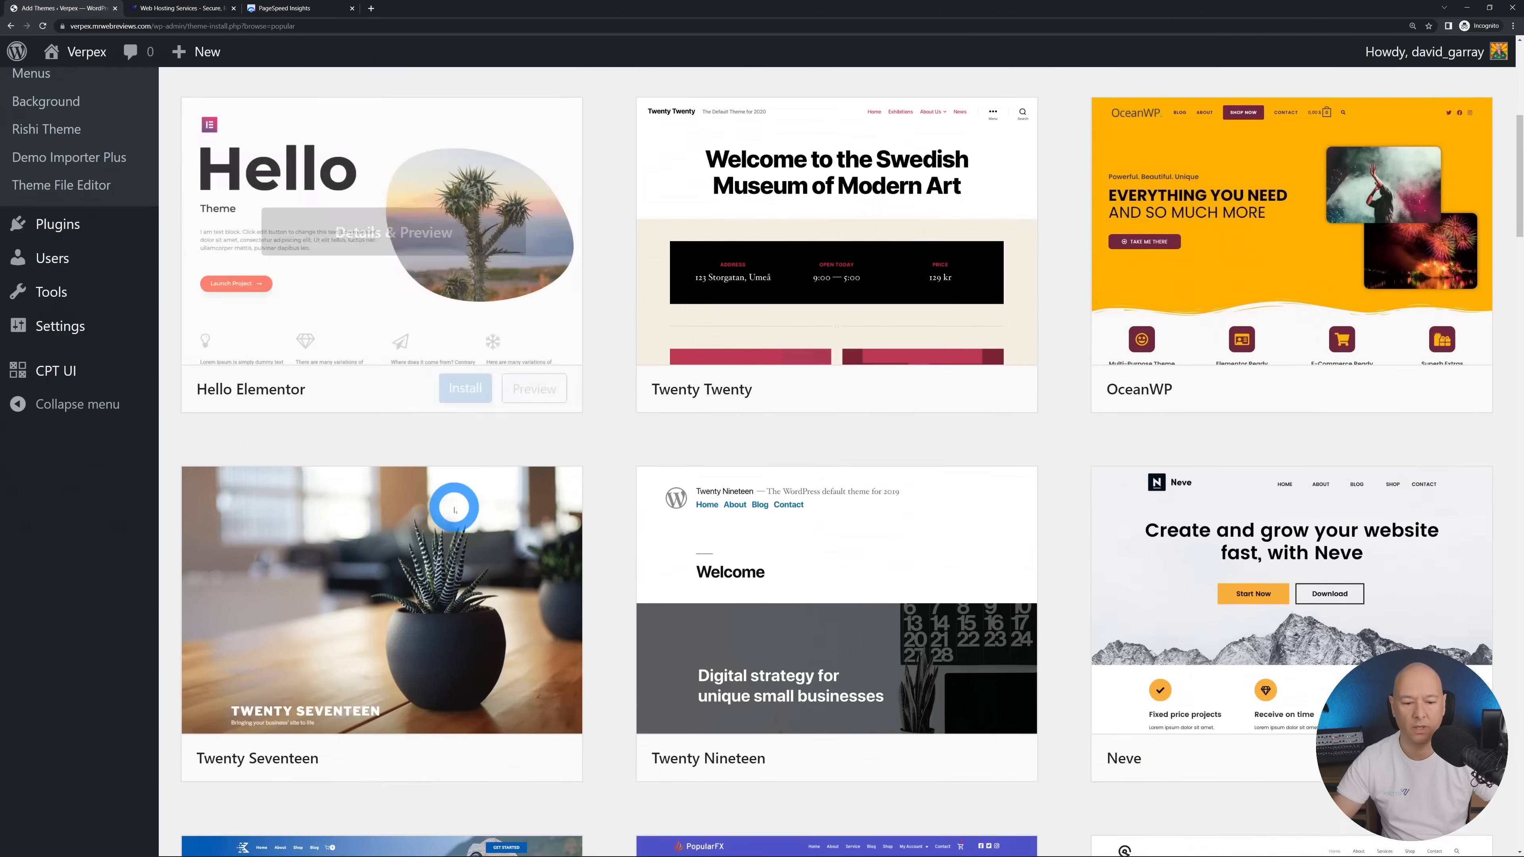
scroll(down, 3)
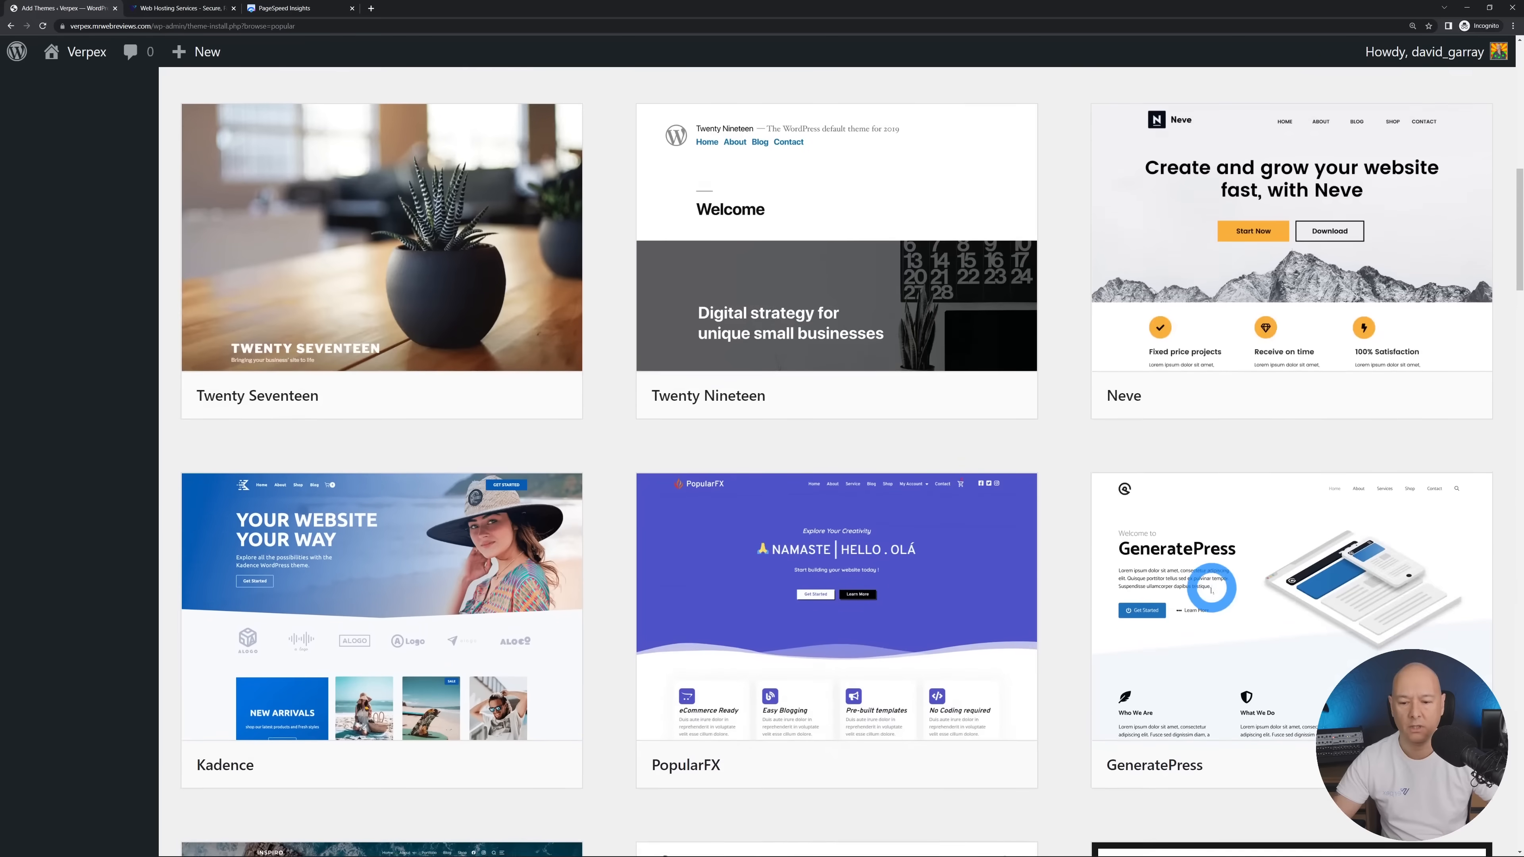
scroll(down, 3)
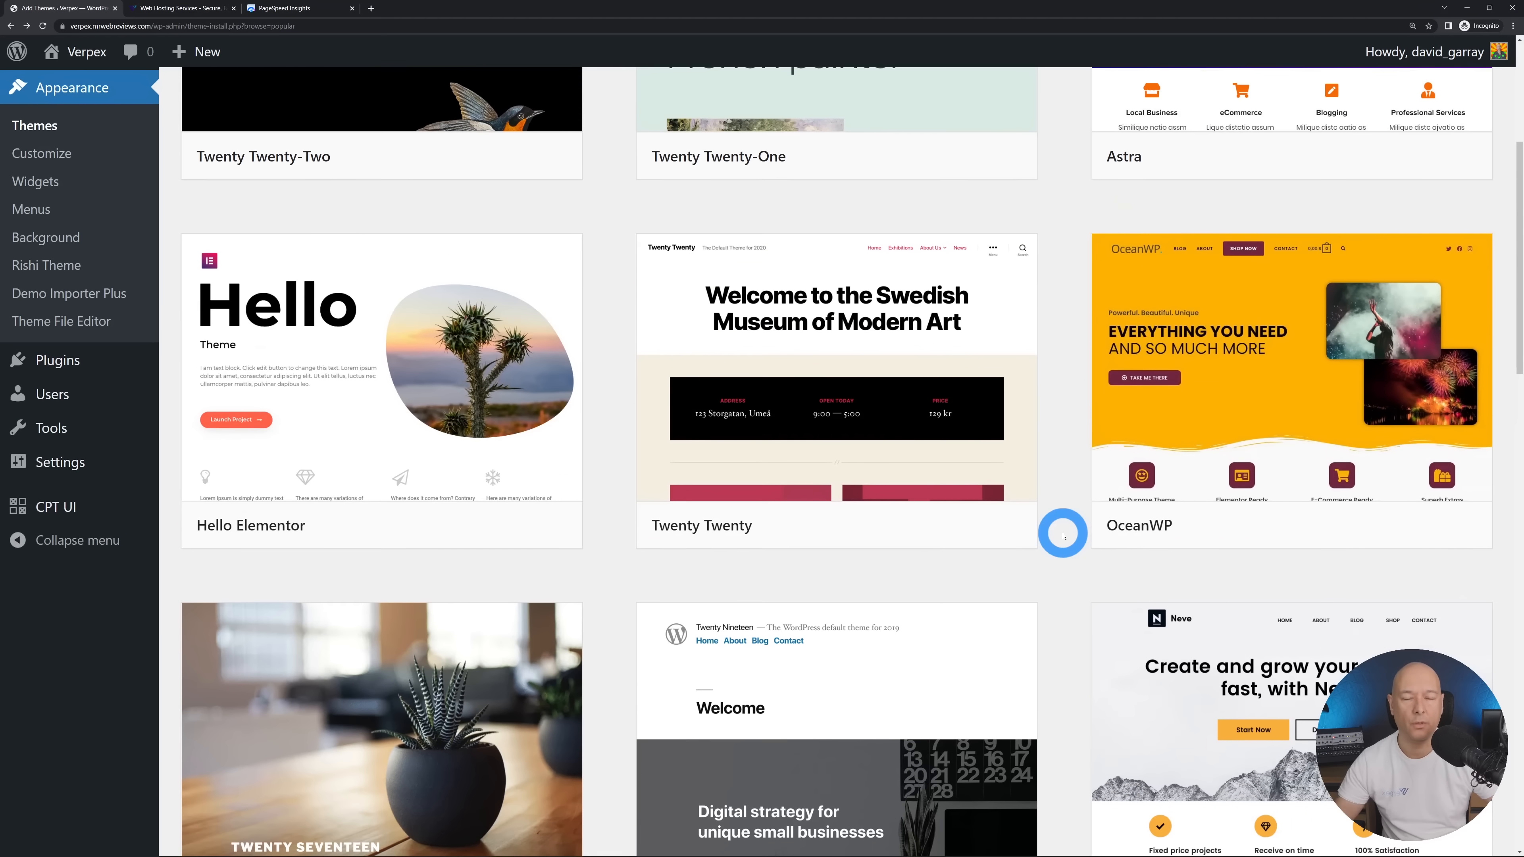
scroll(up, 3)
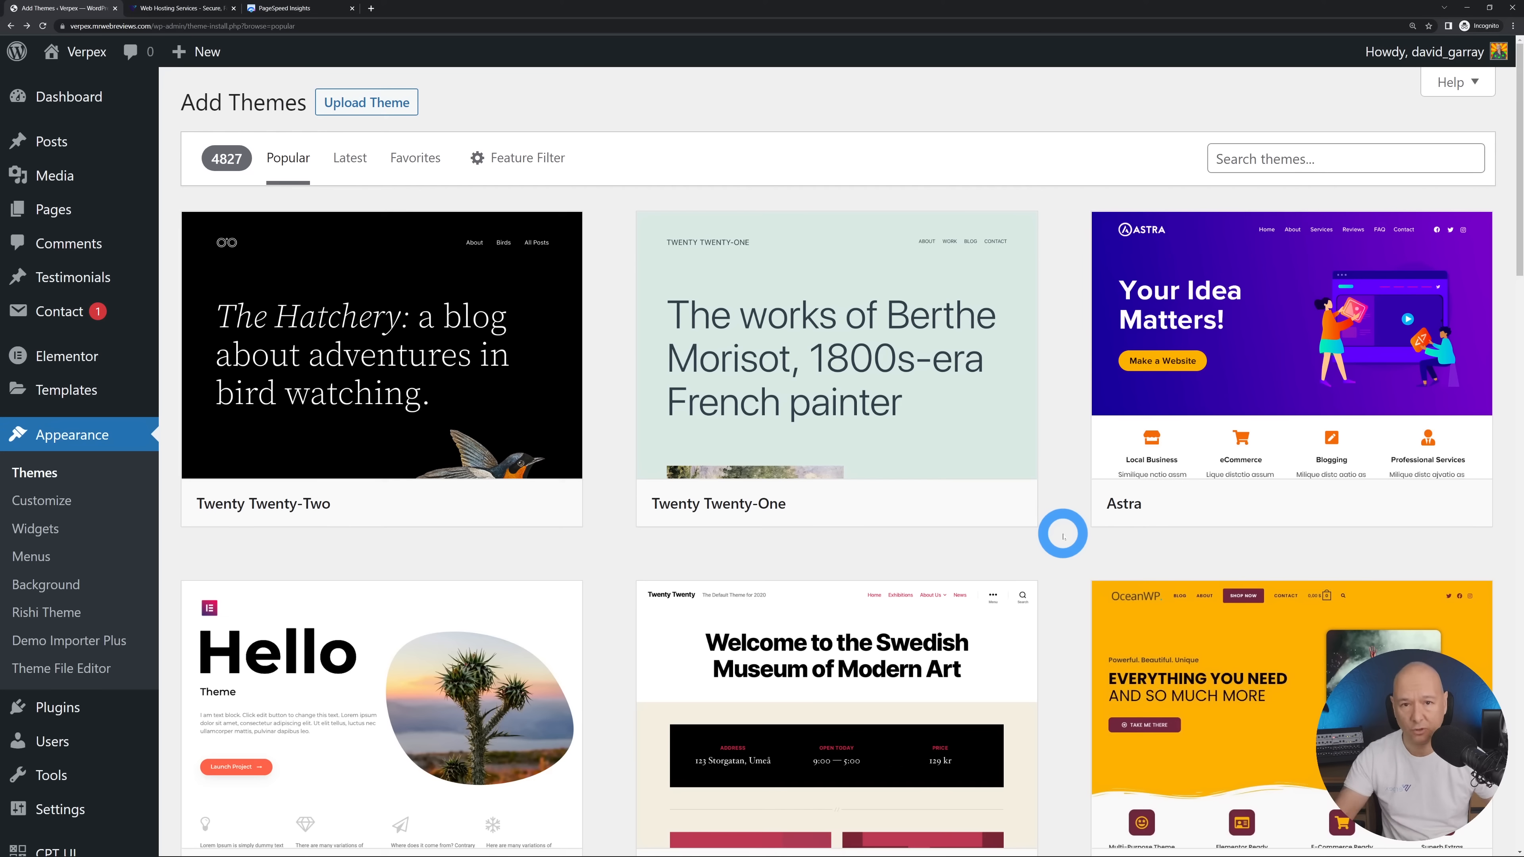
mouse_move(1064, 480)
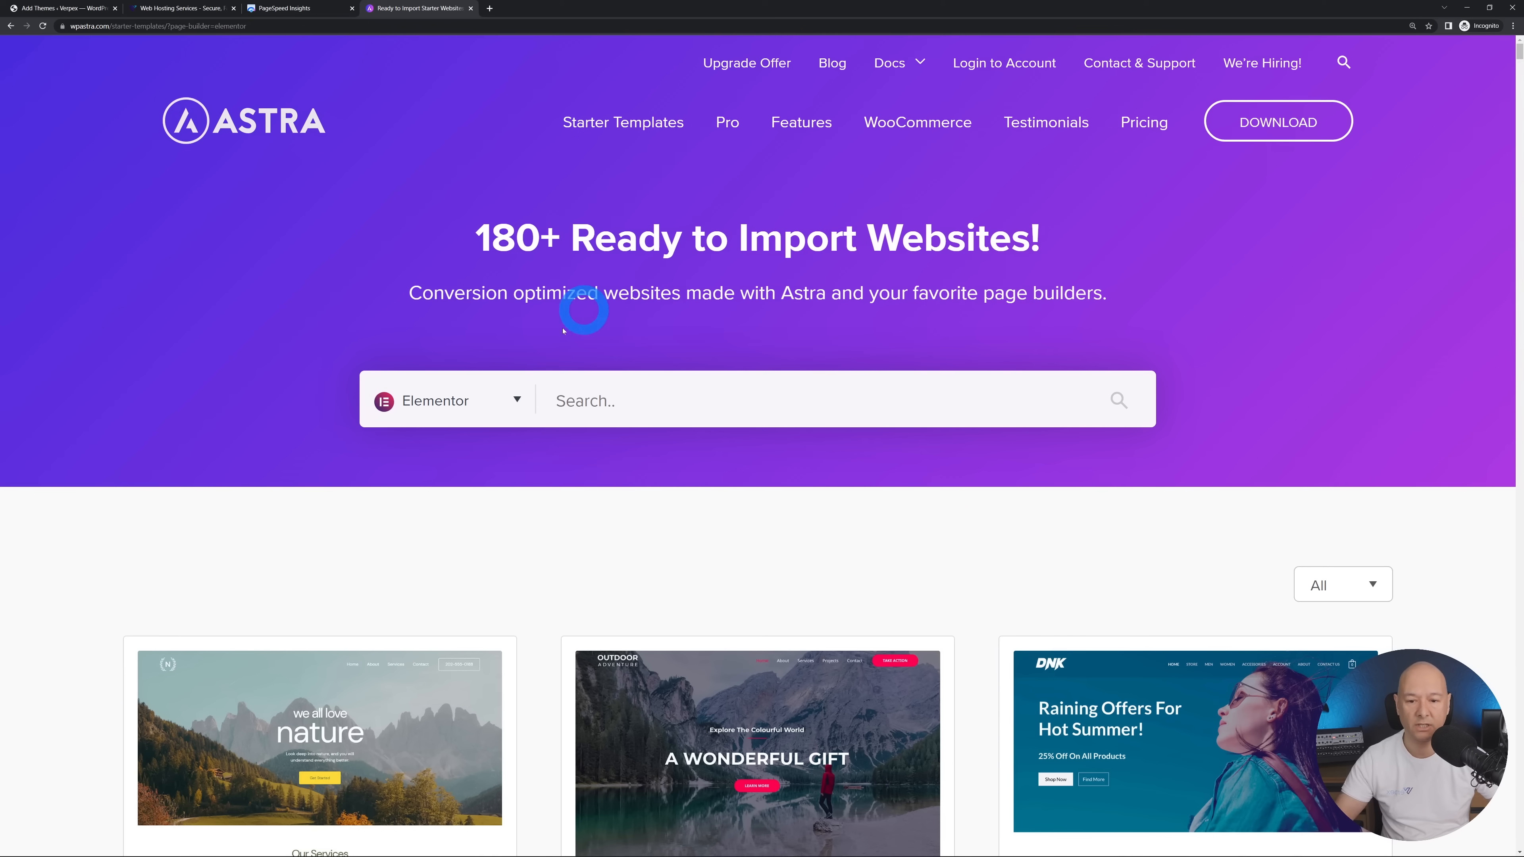
Show the page builder dropdown listing builders the Astra starter templates support
click(446, 400)
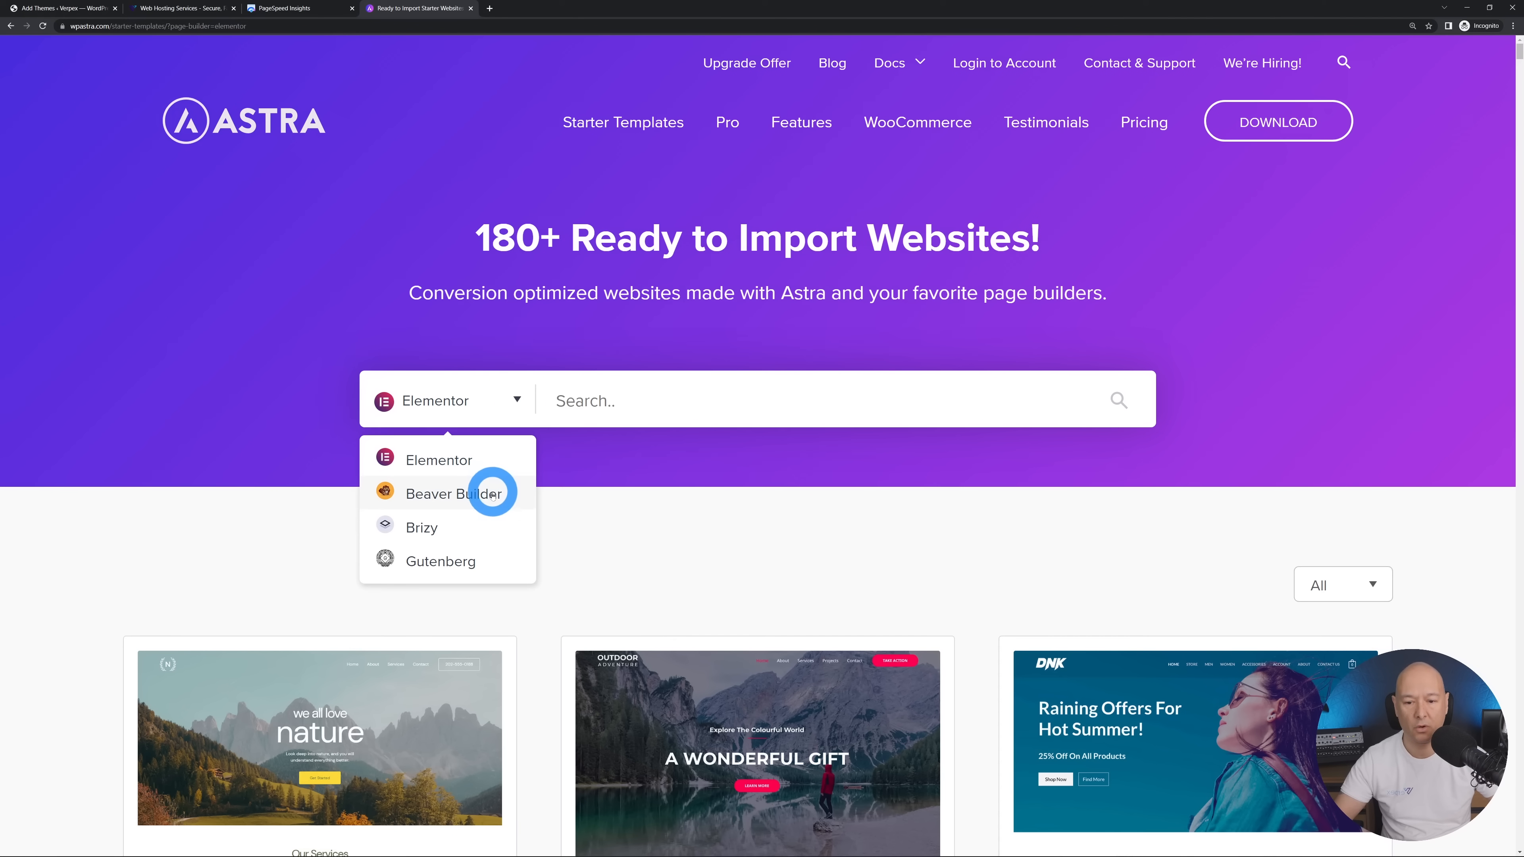
mouse_move(439, 562)
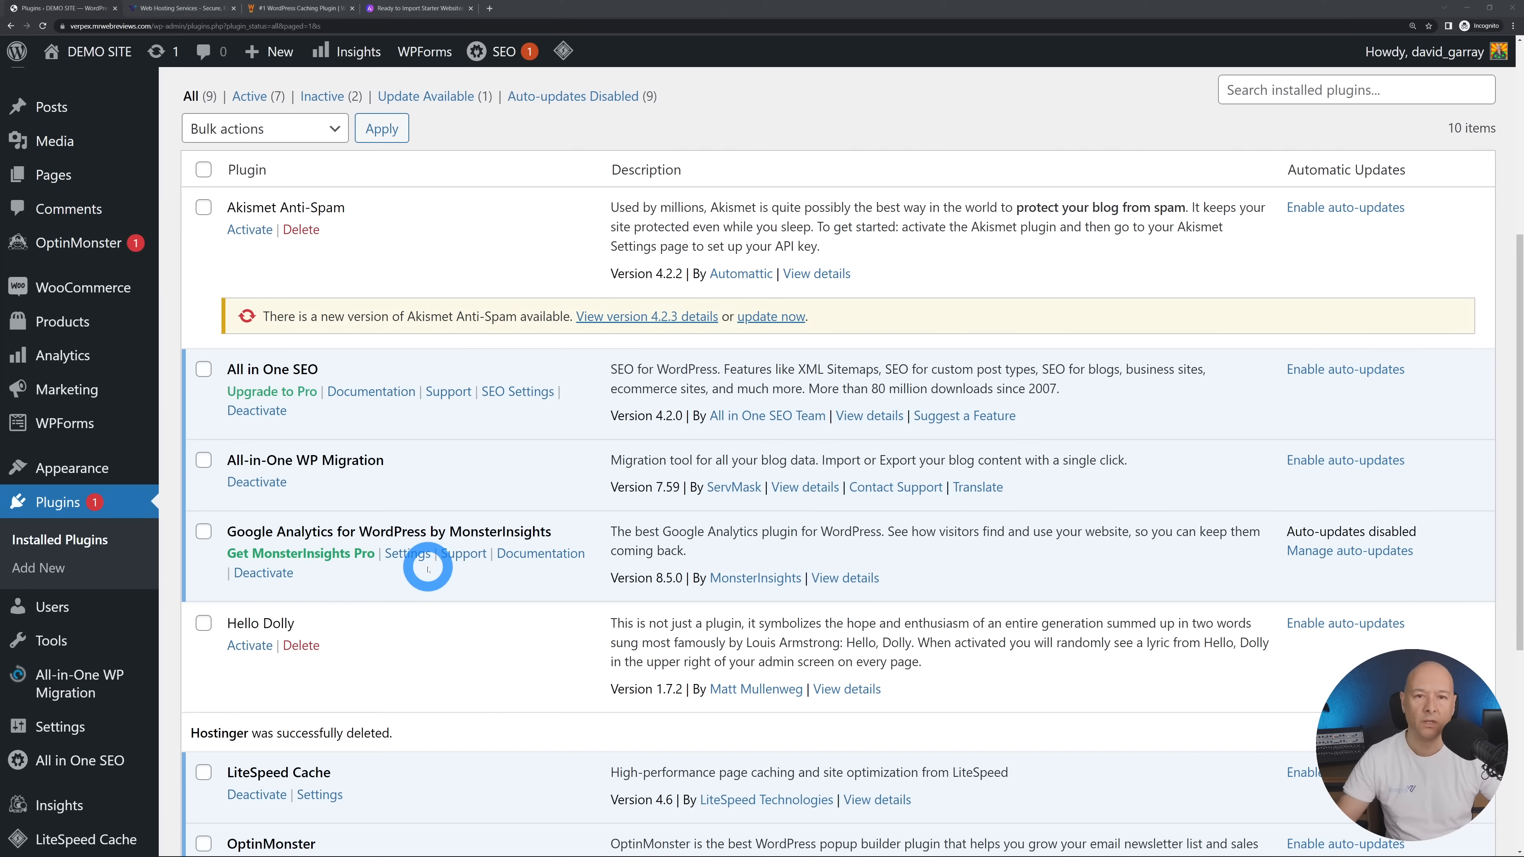
mouse_move(442, 598)
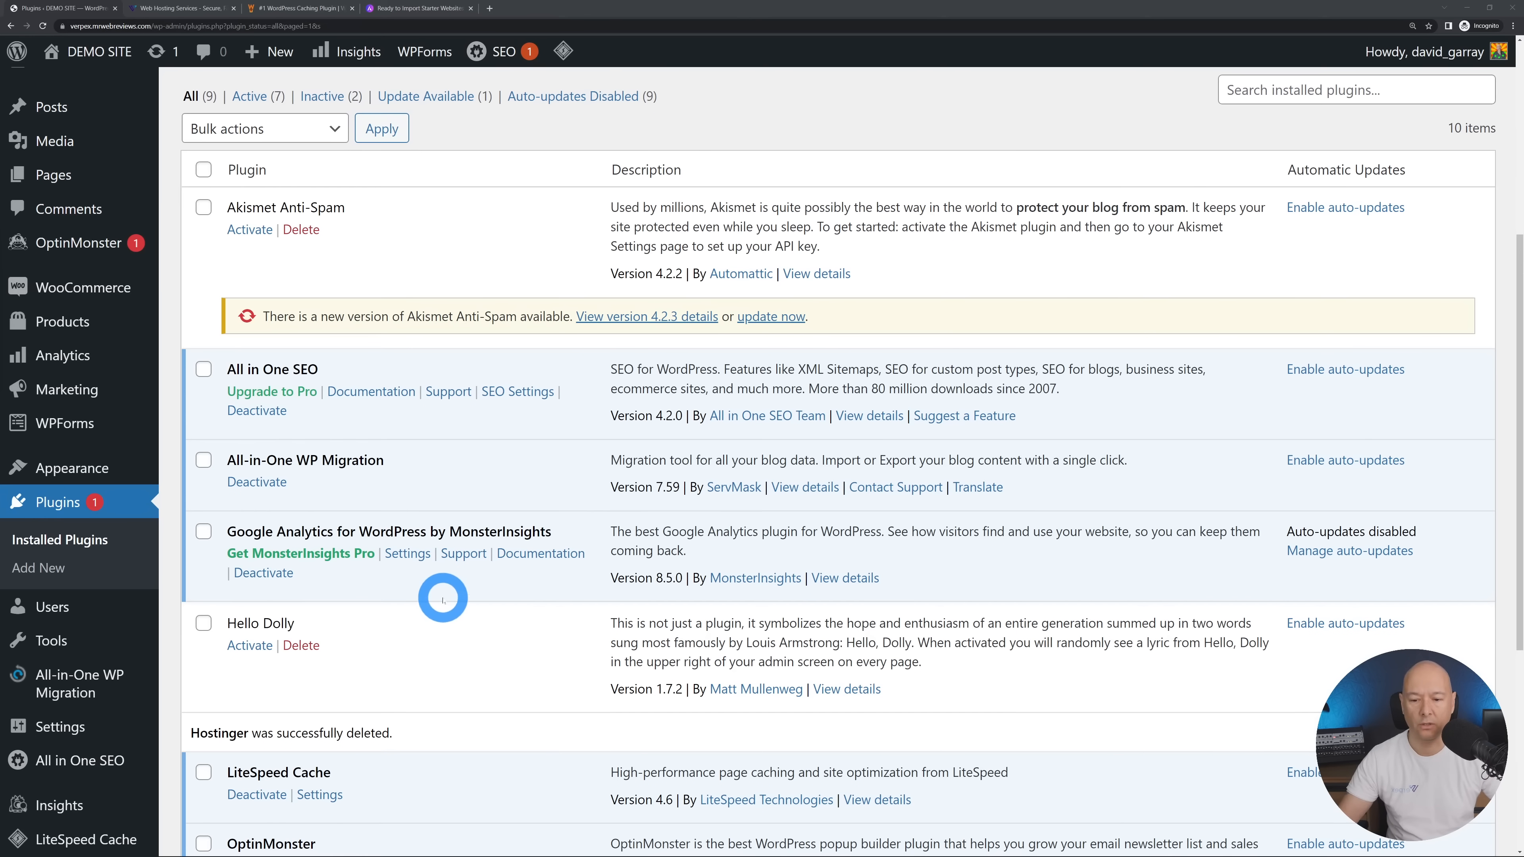
Delete the inactive Hello Dolly plugin and confirm its removal
scroll(down, 3)
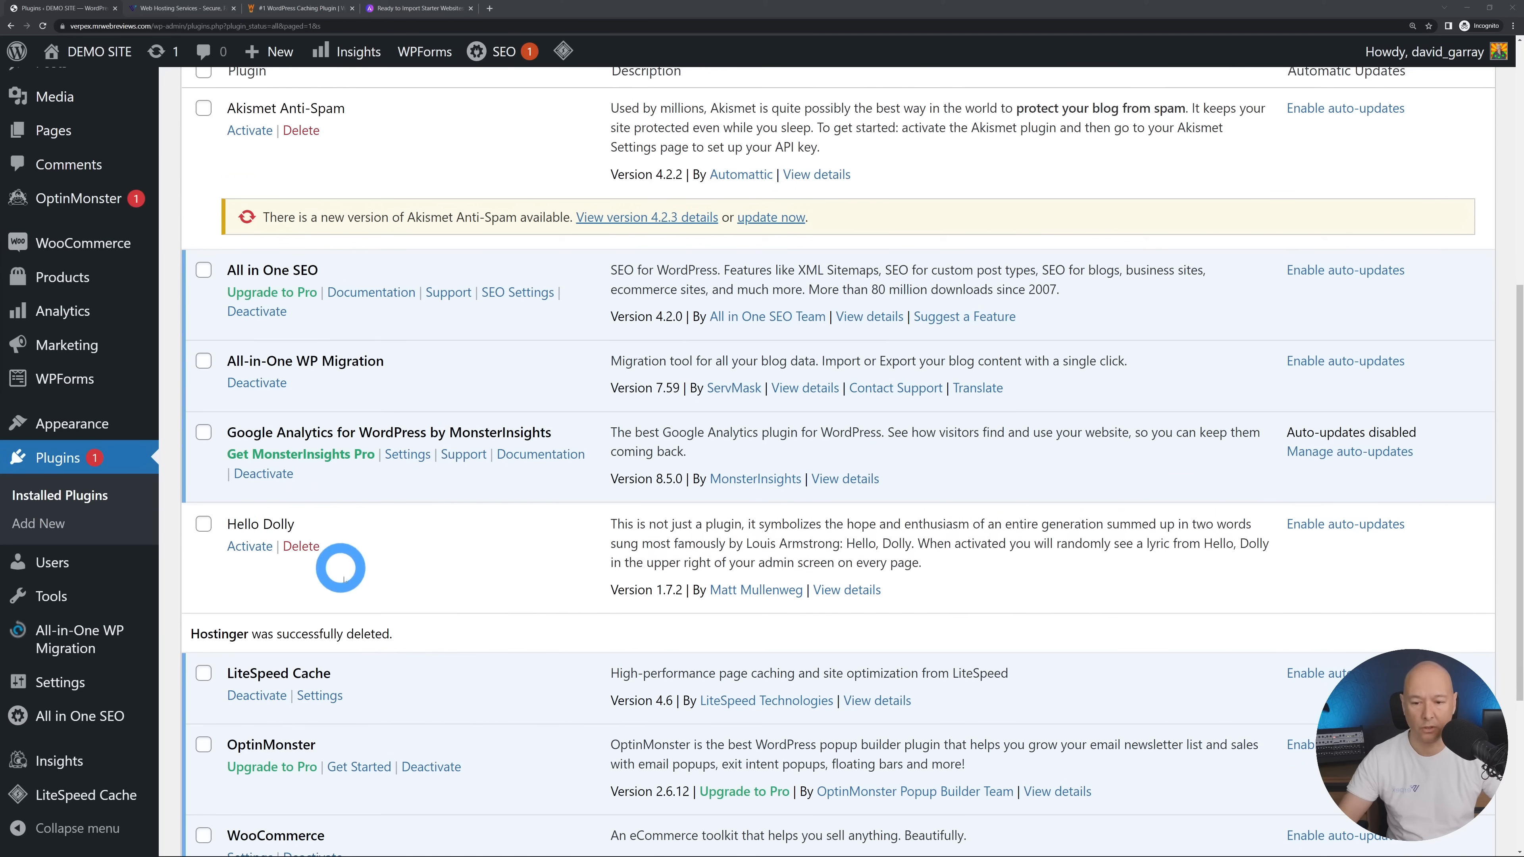
click(300, 545)
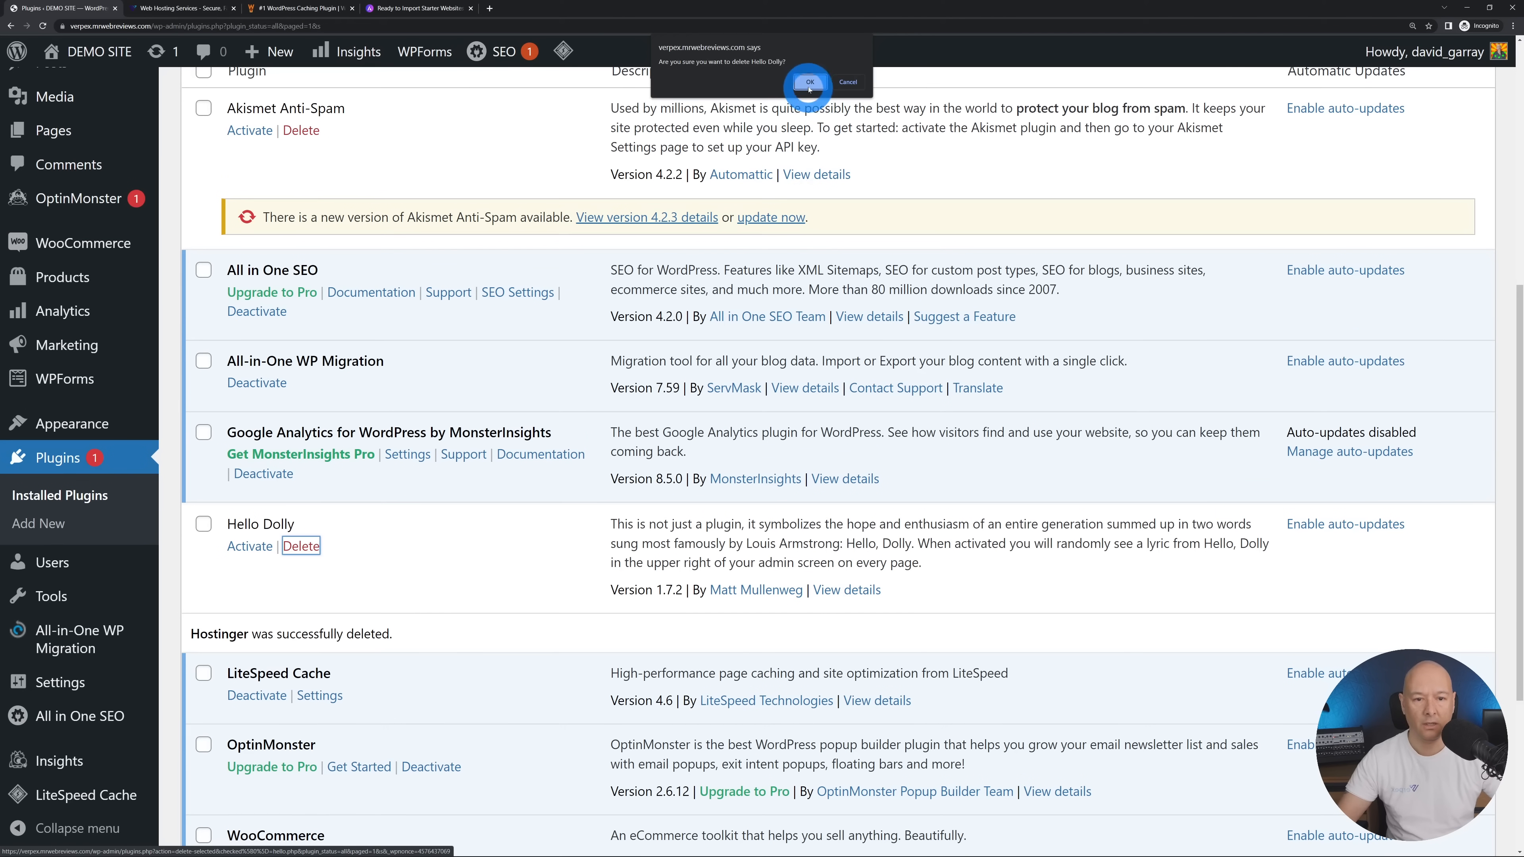
click(809, 82)
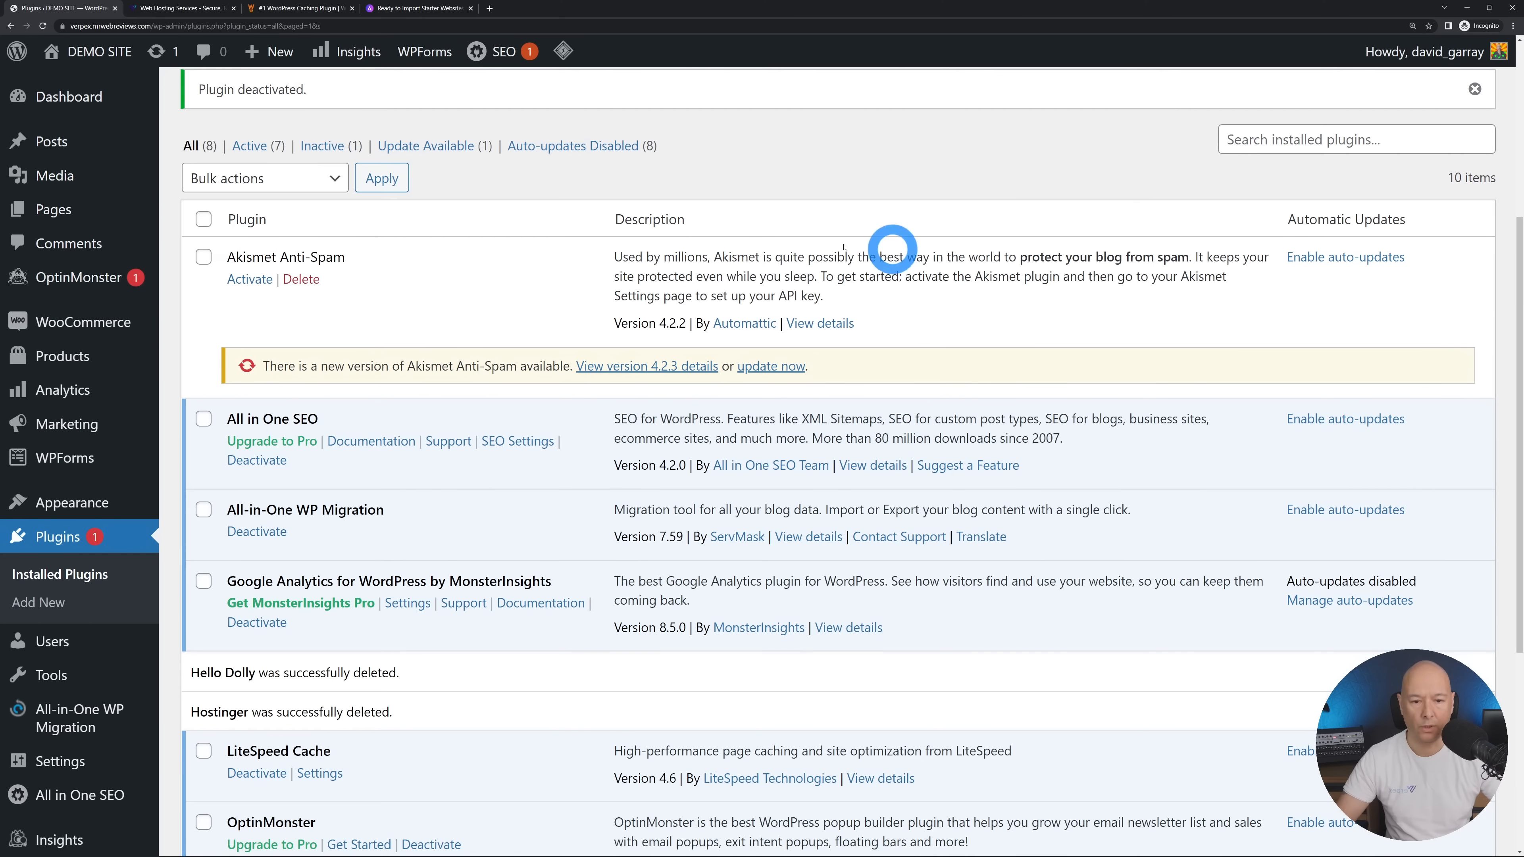
Update Akismet Anti-Spam to 4.2.3, then move to the WP Rocket caching plugin site
click(770, 366)
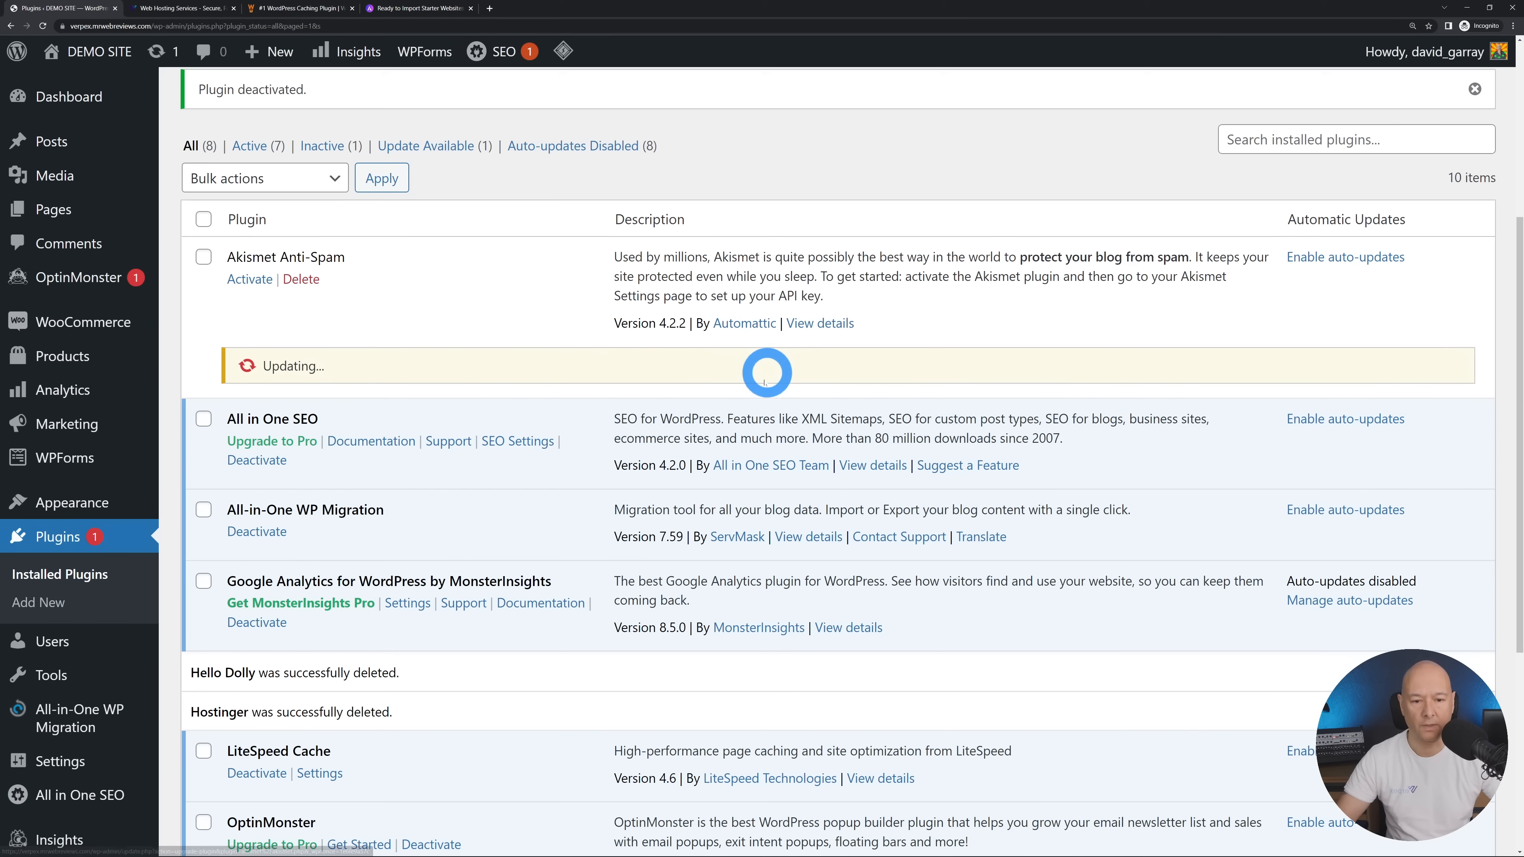
mouse_move(520, 502)
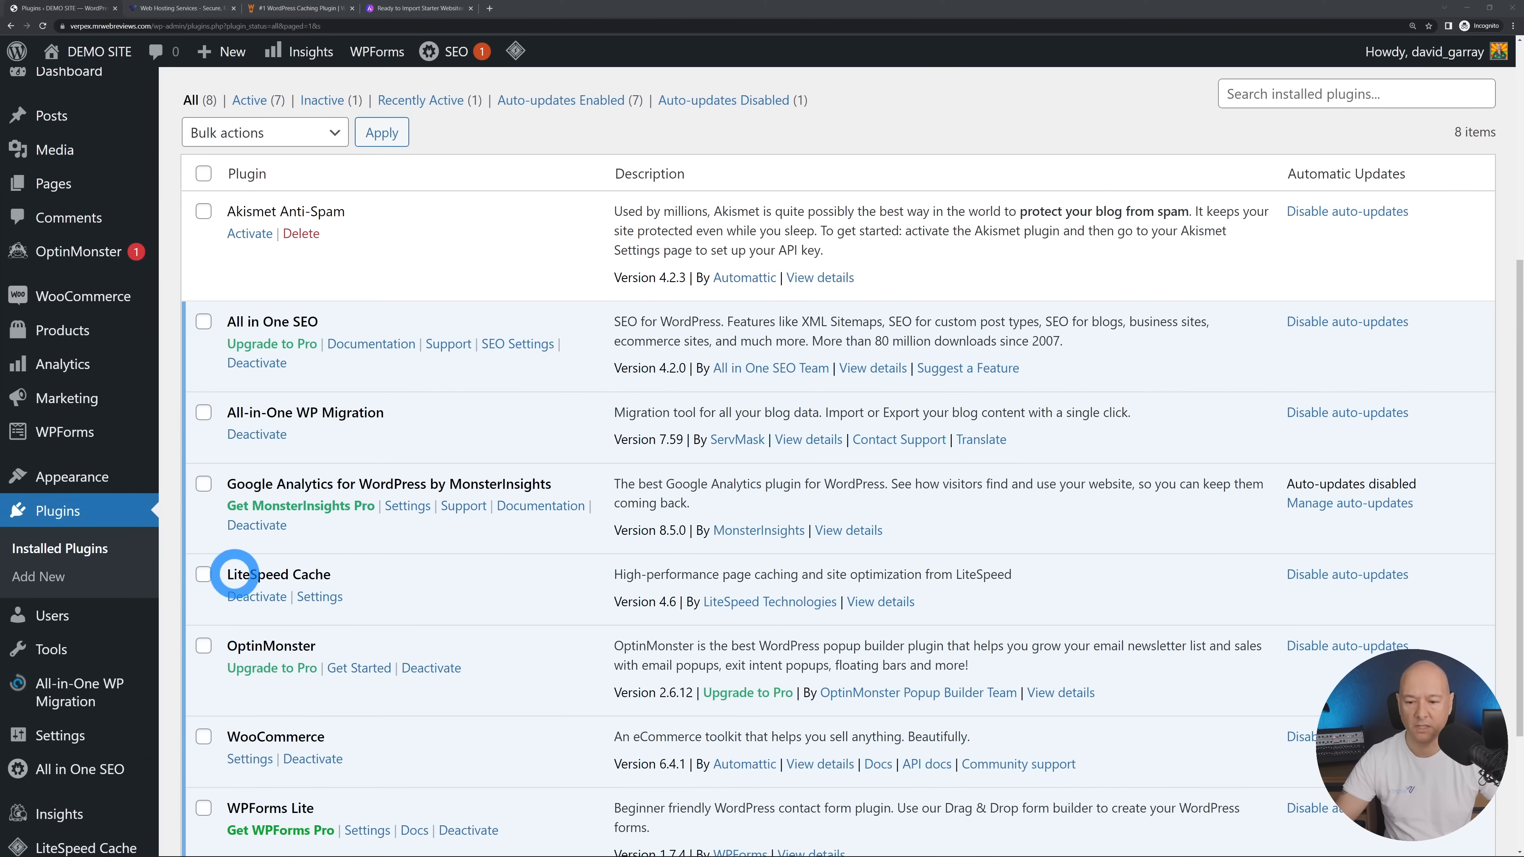
click(302, 8)
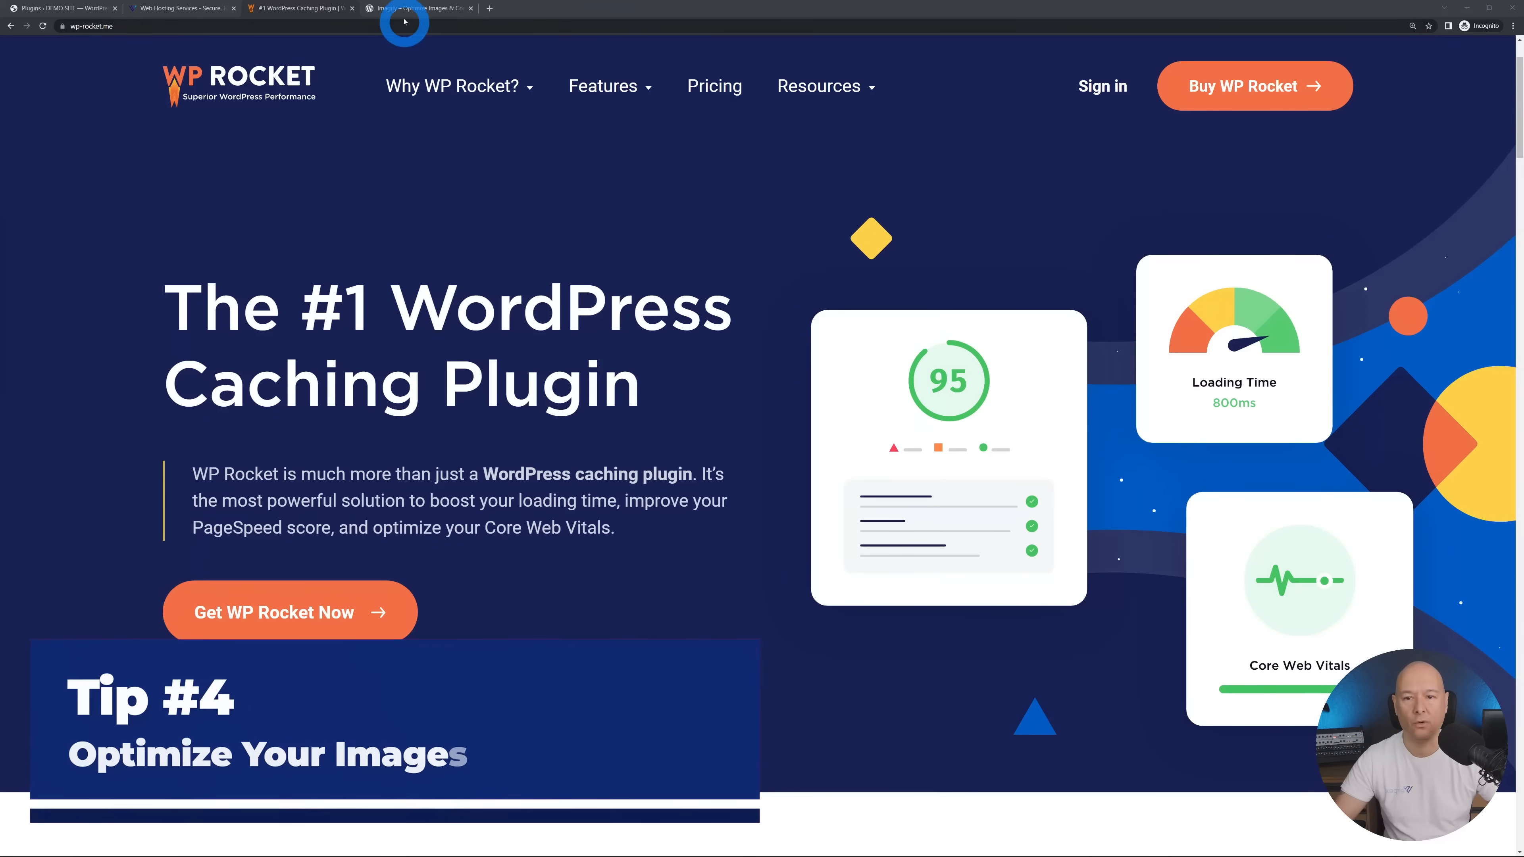
Switch from WP Rocket to the Imagify image optimization plugin page
click(418, 8)
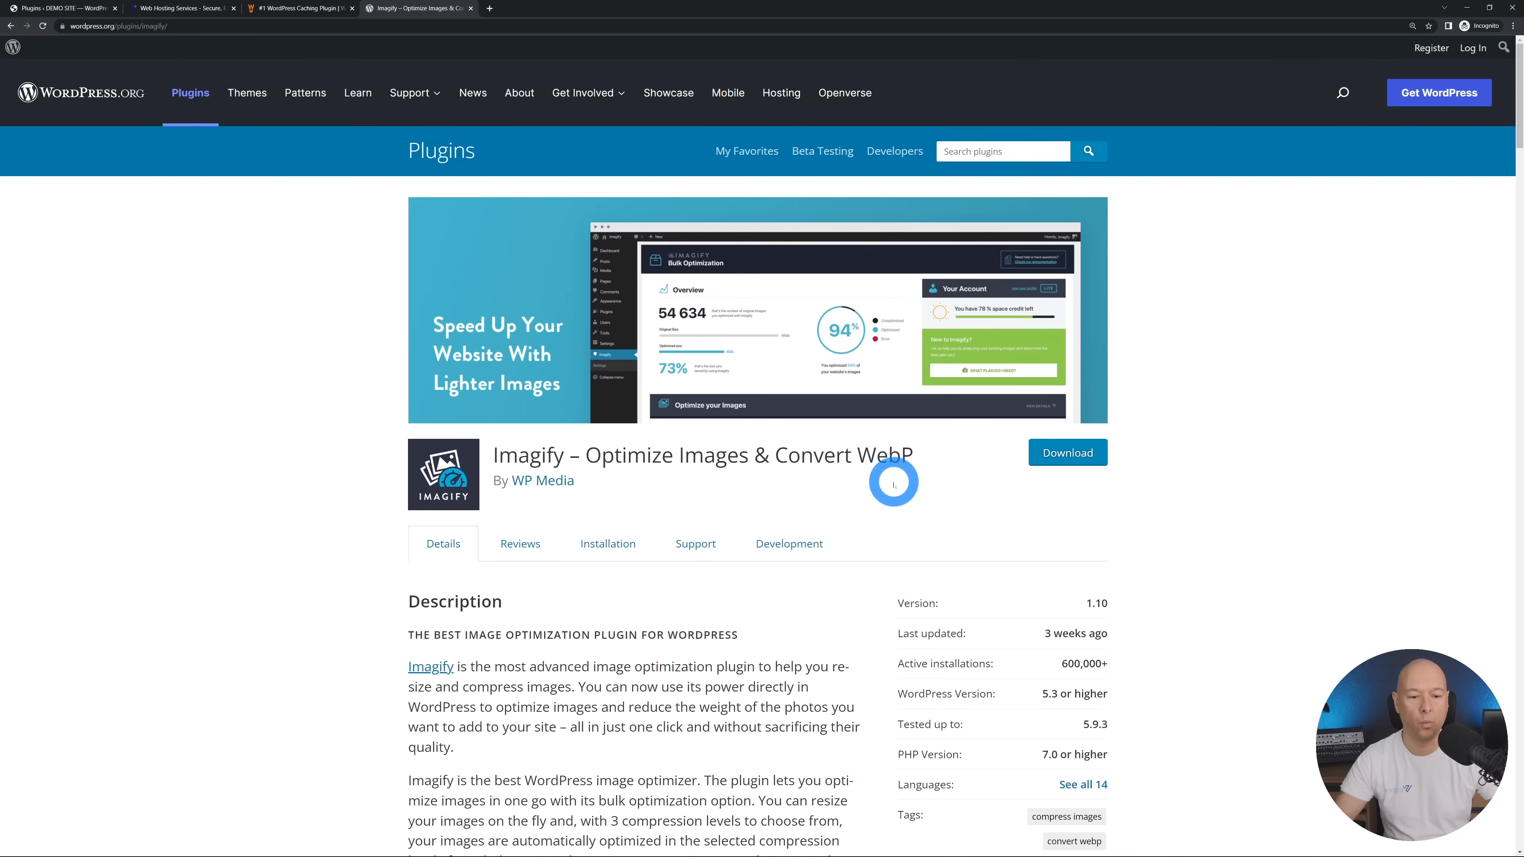
double_click(884, 454)
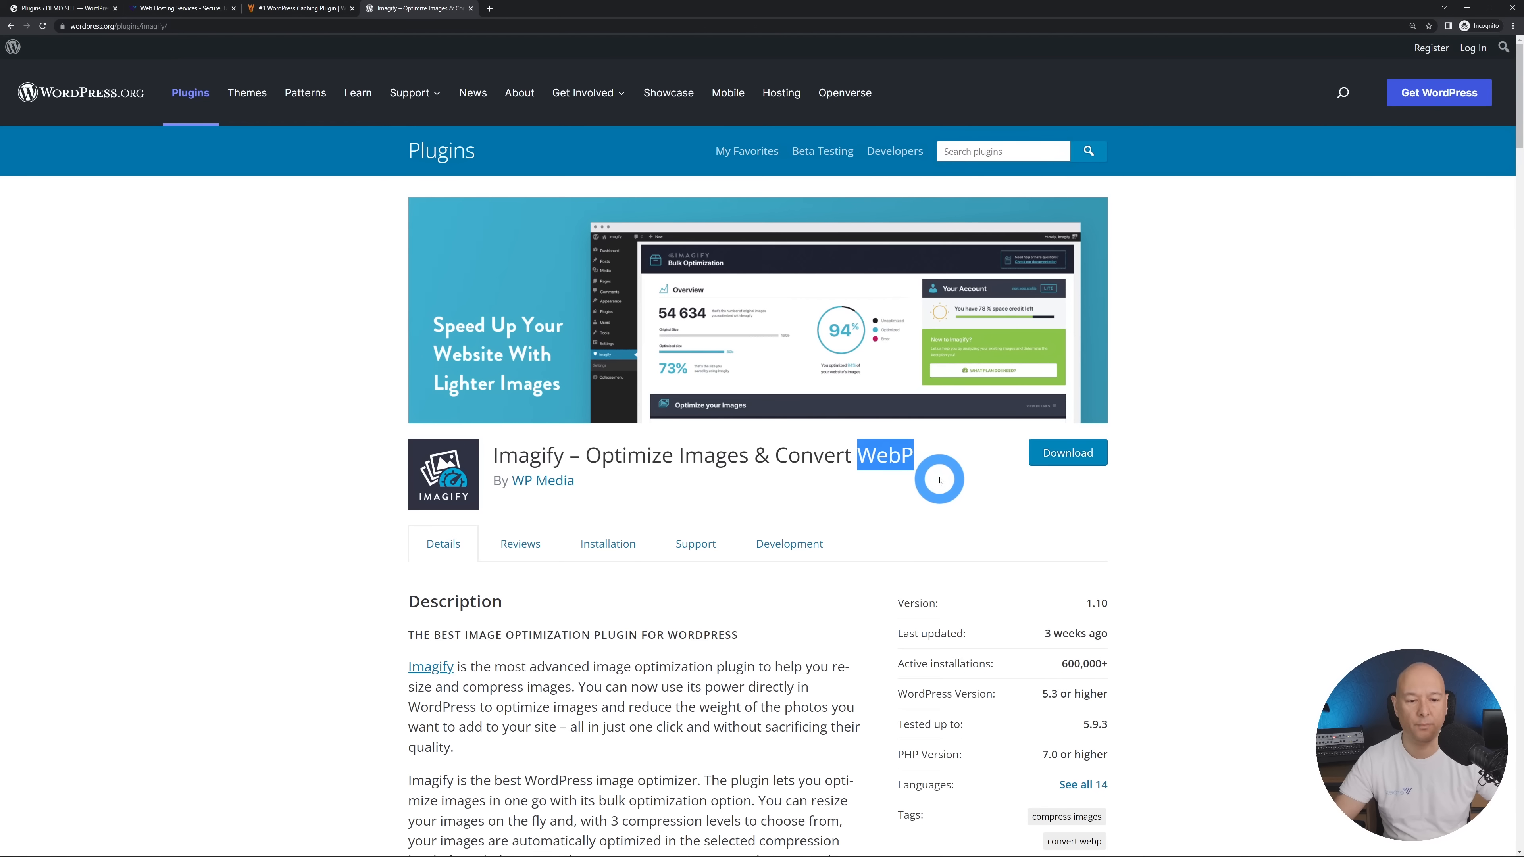
mouse_move(970, 492)
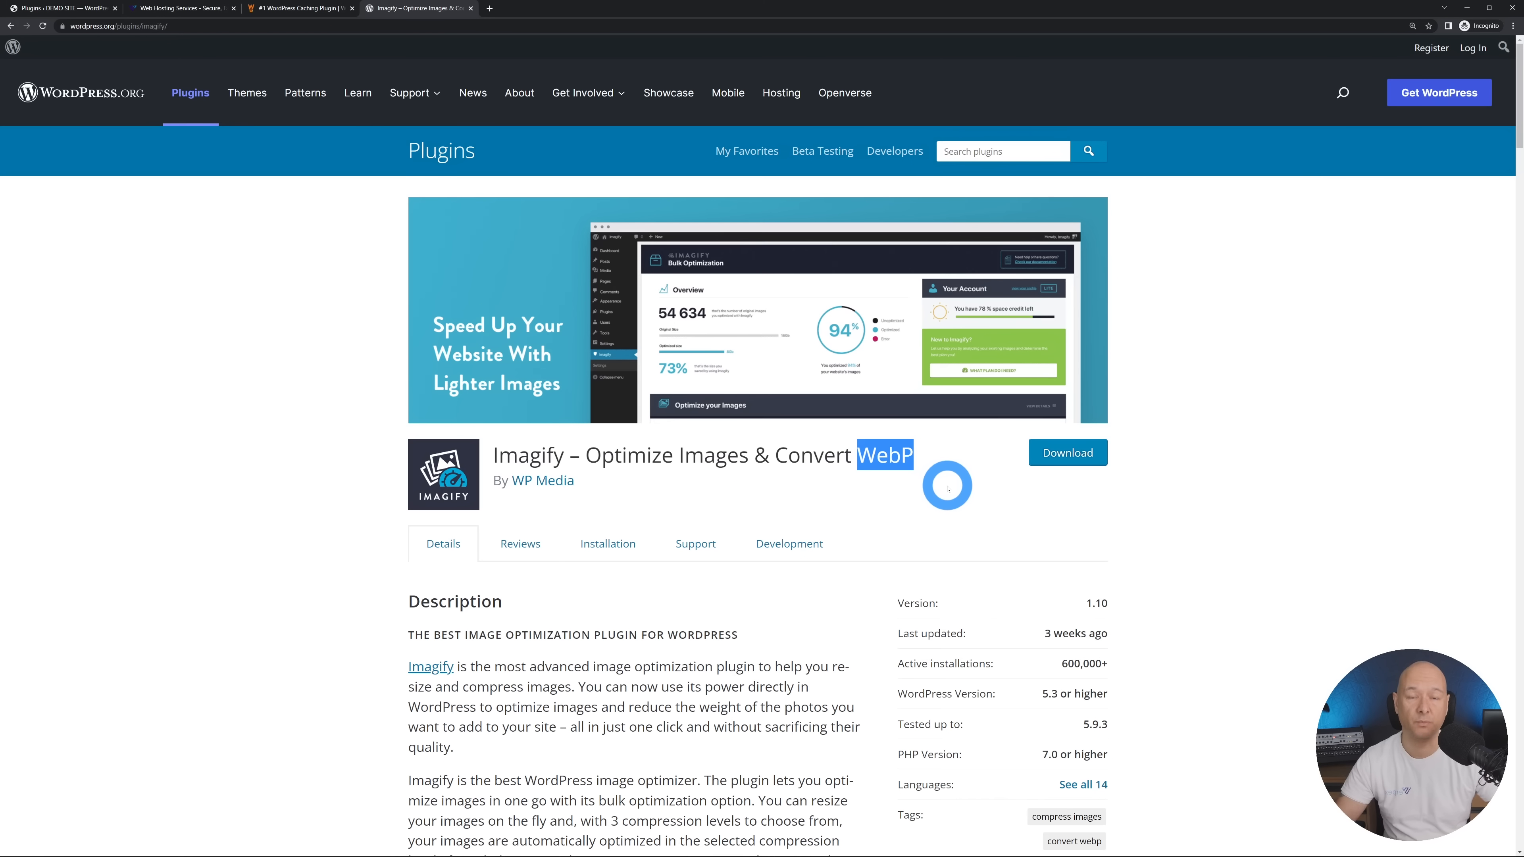
click(296, 8)
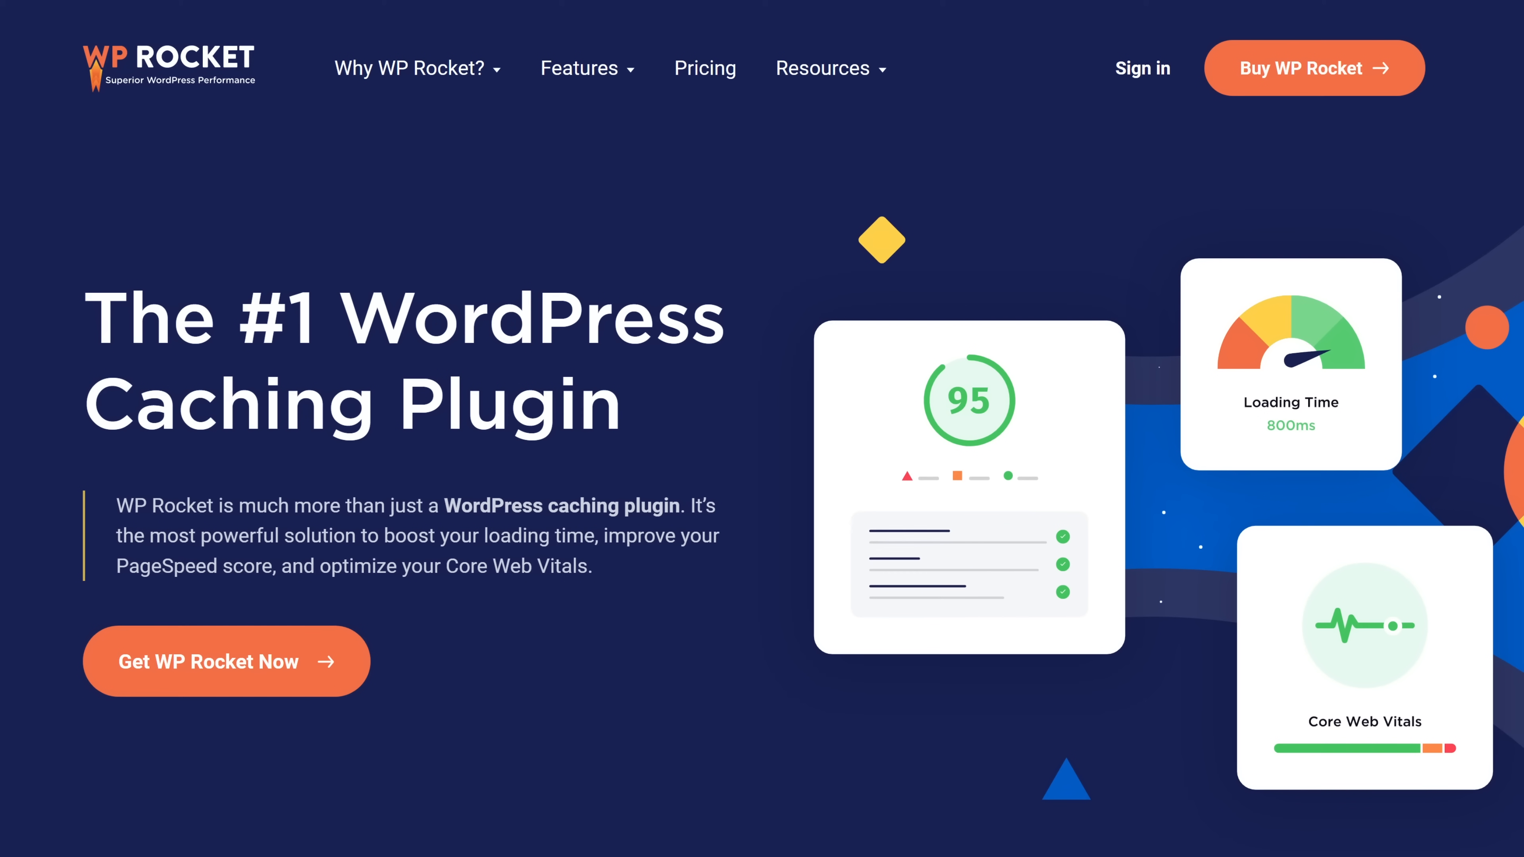
click(299, 8)
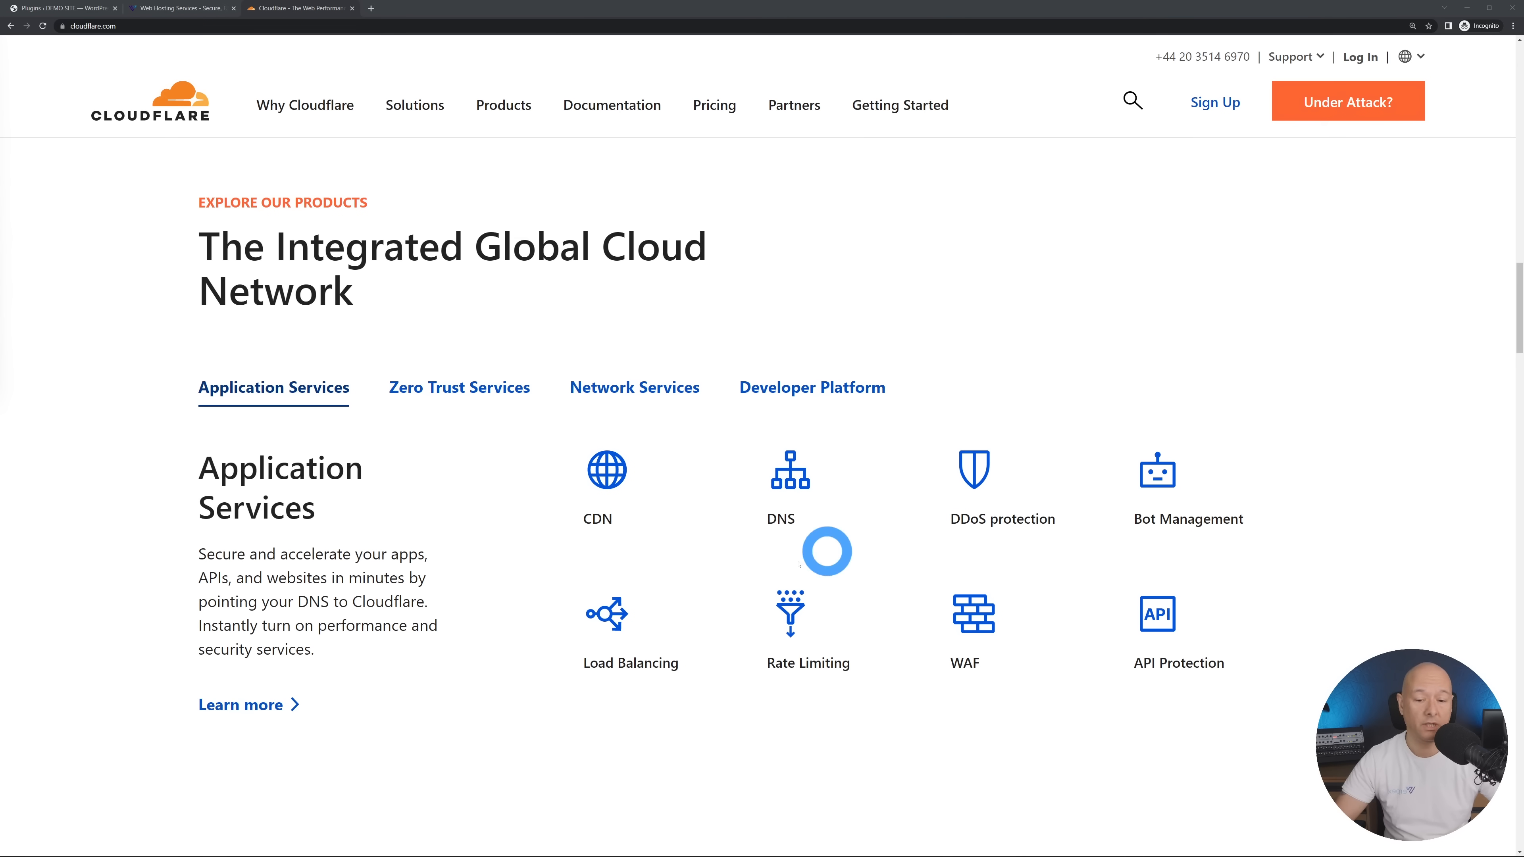
mouse_move(628, 567)
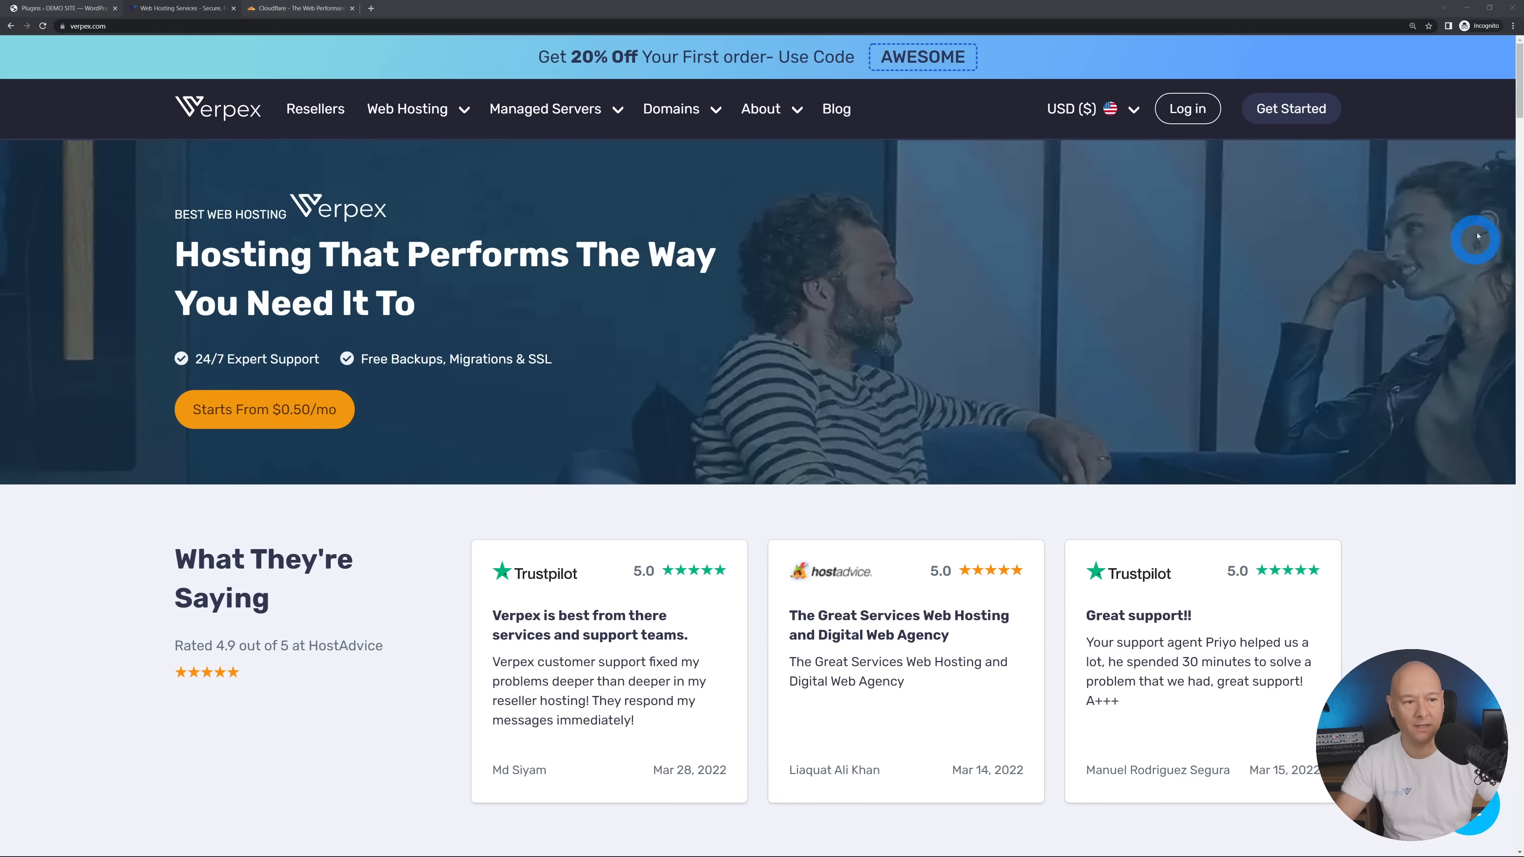
scroll(down, 3)
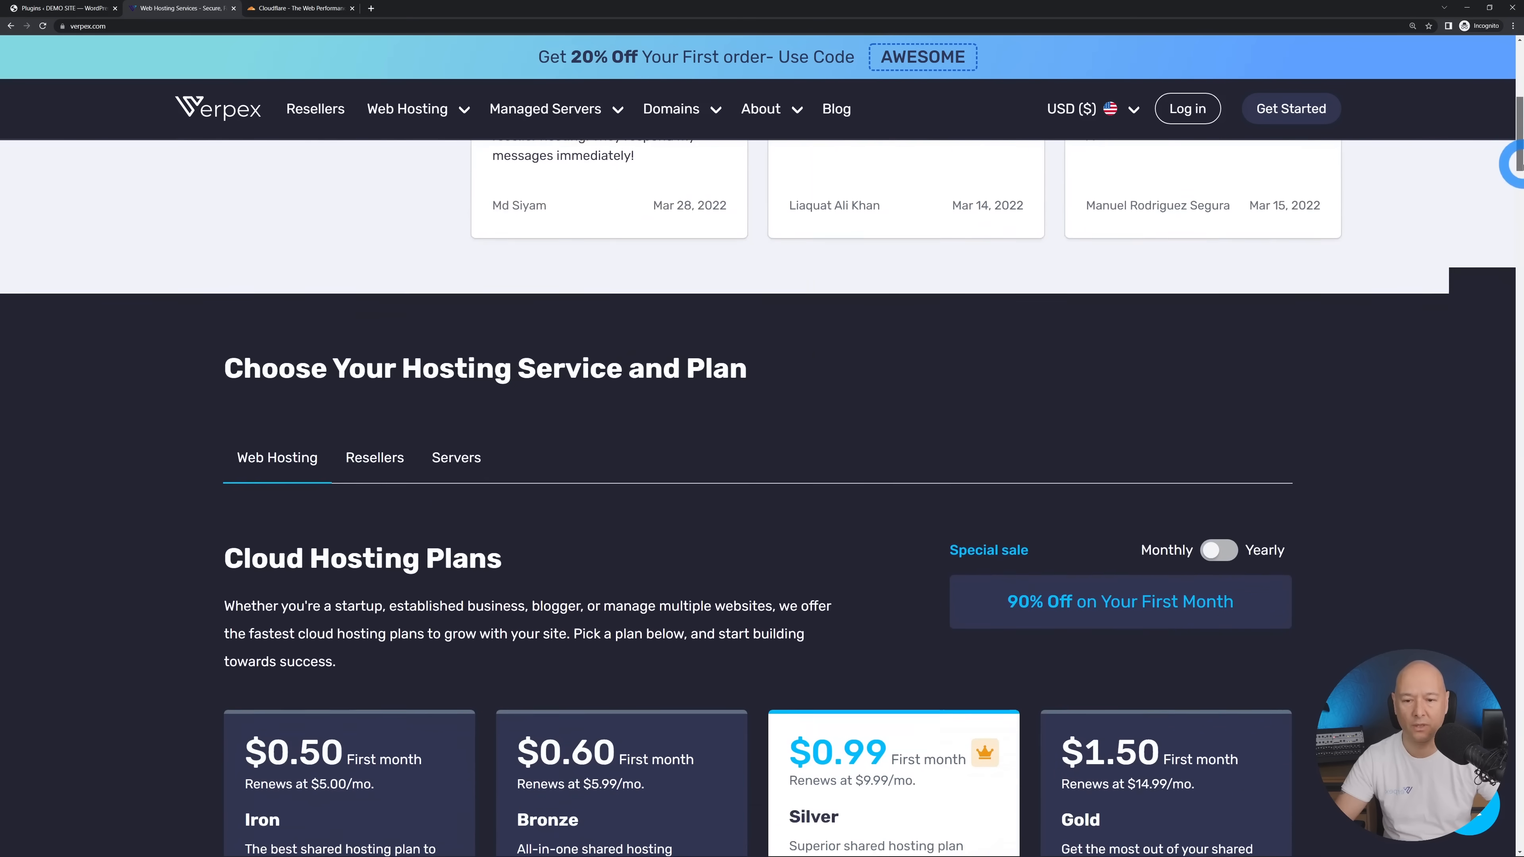